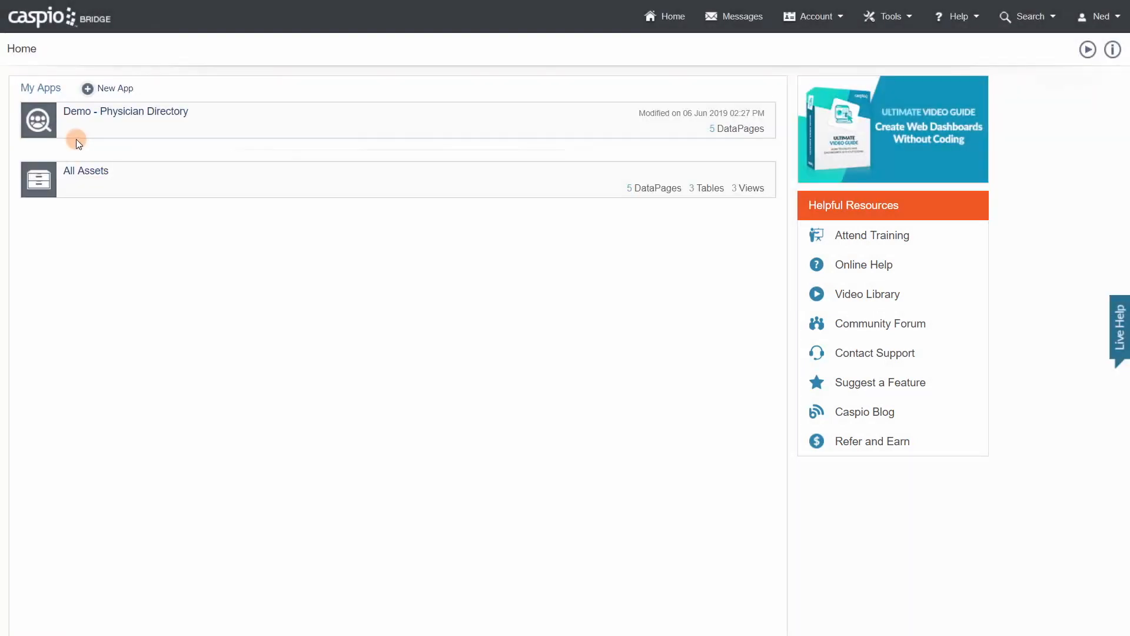
- Enter the Demo - Physician Directory app from Home and show its DataPages folders
{"action": "left_click", "coordinate": [125, 111]}
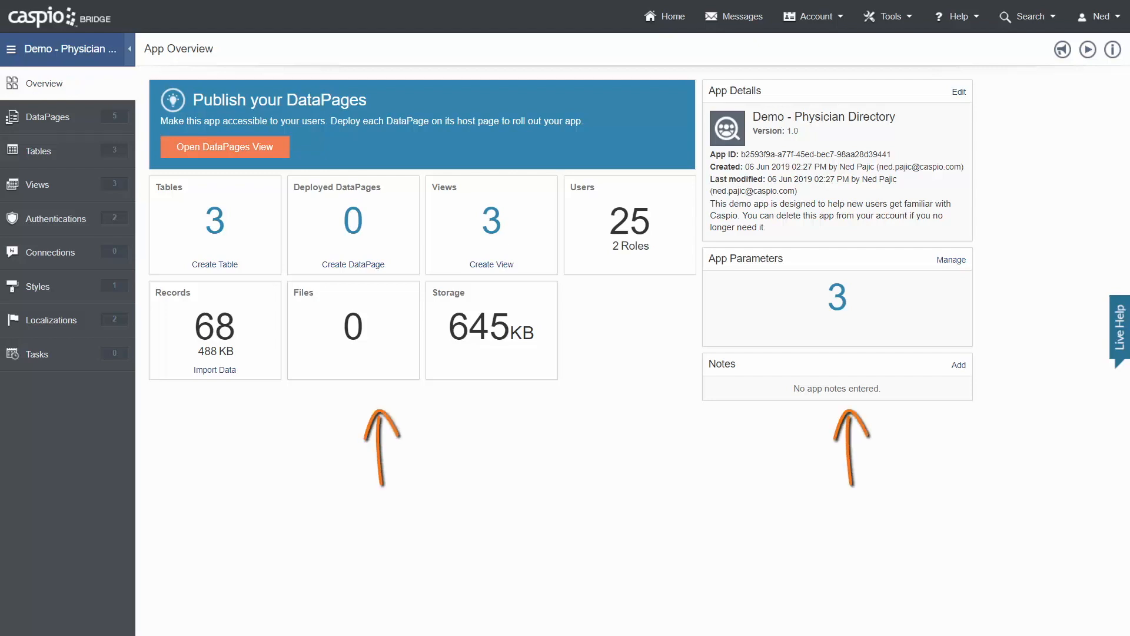
{"action": "left_click", "coordinate": [47, 116]}
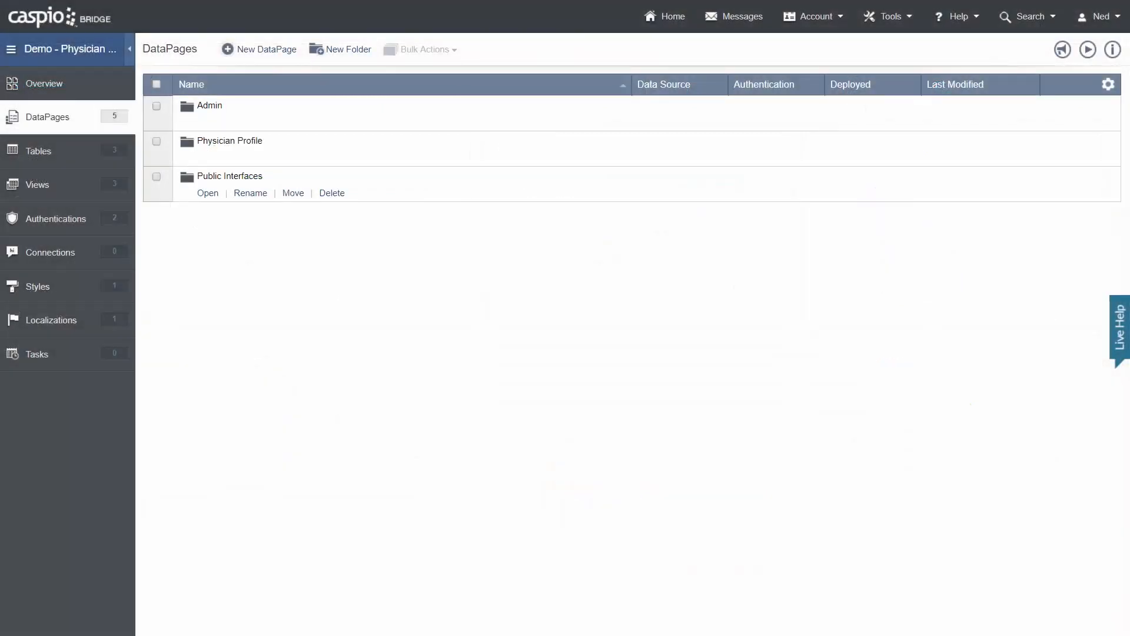
{"action": "left_click", "coordinate": [208, 192]}
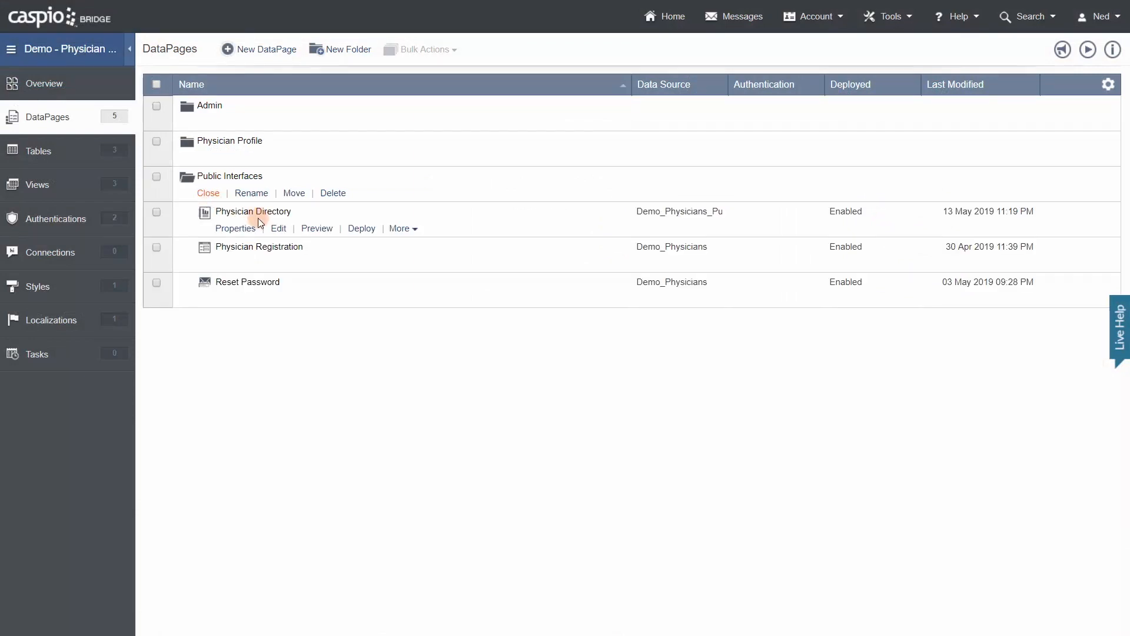
{"action": "left_click", "coordinate": [316, 227]}
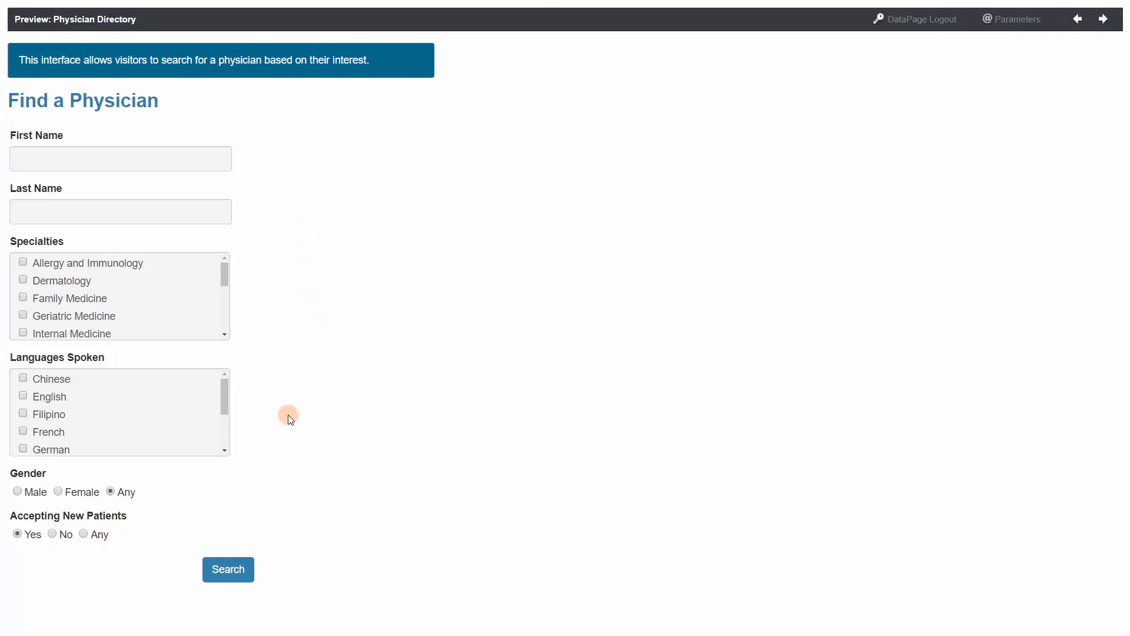
{"action": "left_click", "coordinate": [228, 569]}
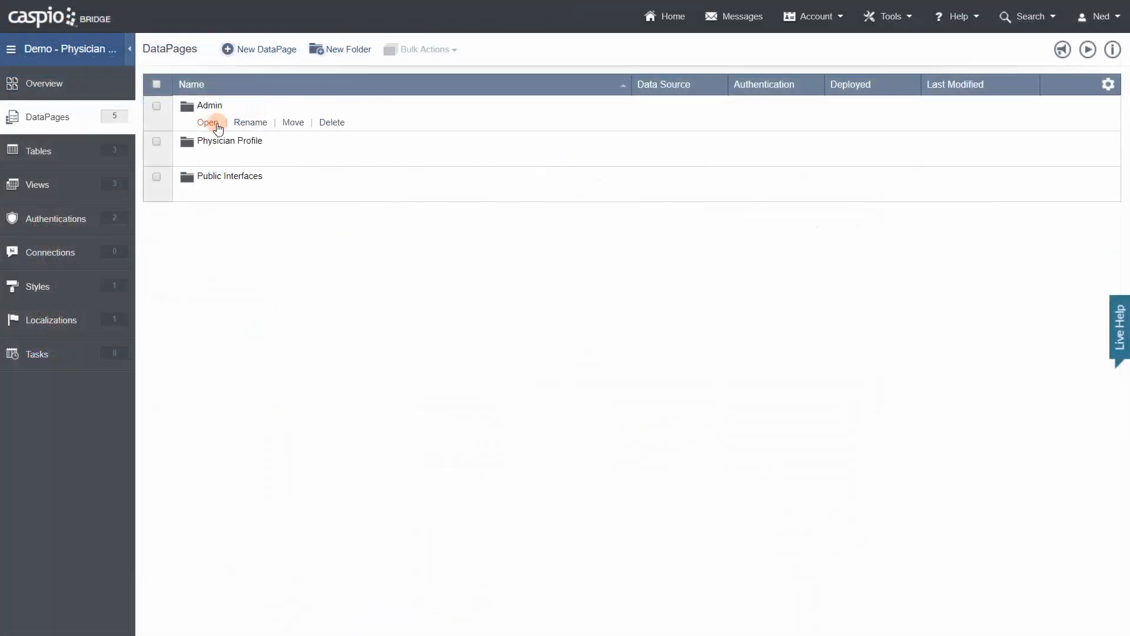
- Preview the Admin folder's Manage Physicians page, signing in as the demo administrator and running the default search
{"action": "left_click", "coordinate": [207, 121]}
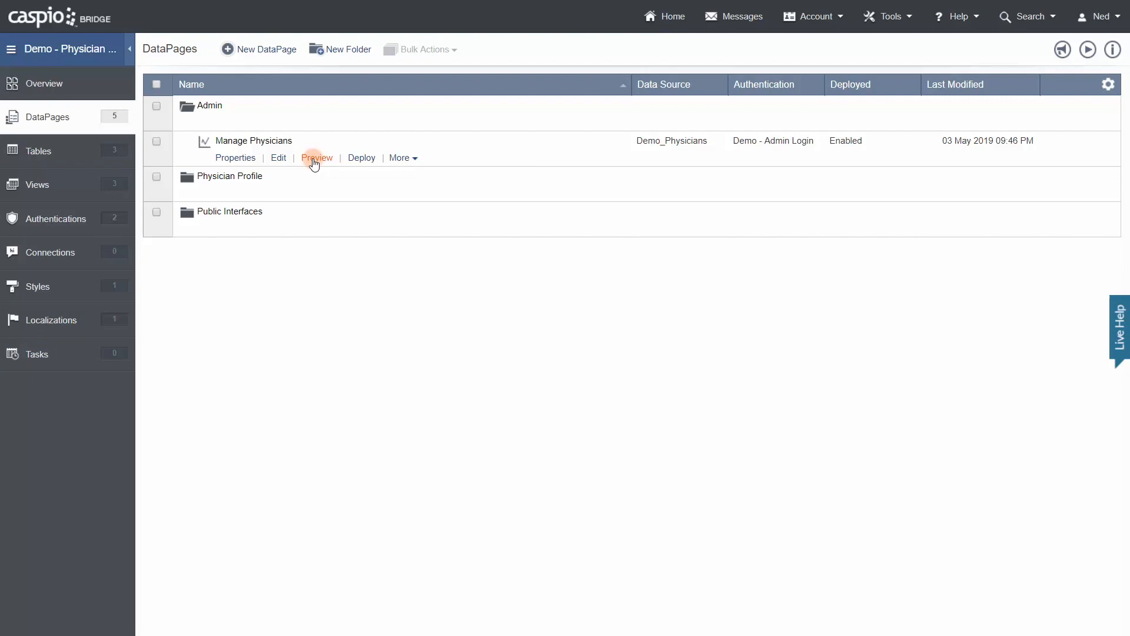
{"action": "left_click", "coordinate": [316, 157]}
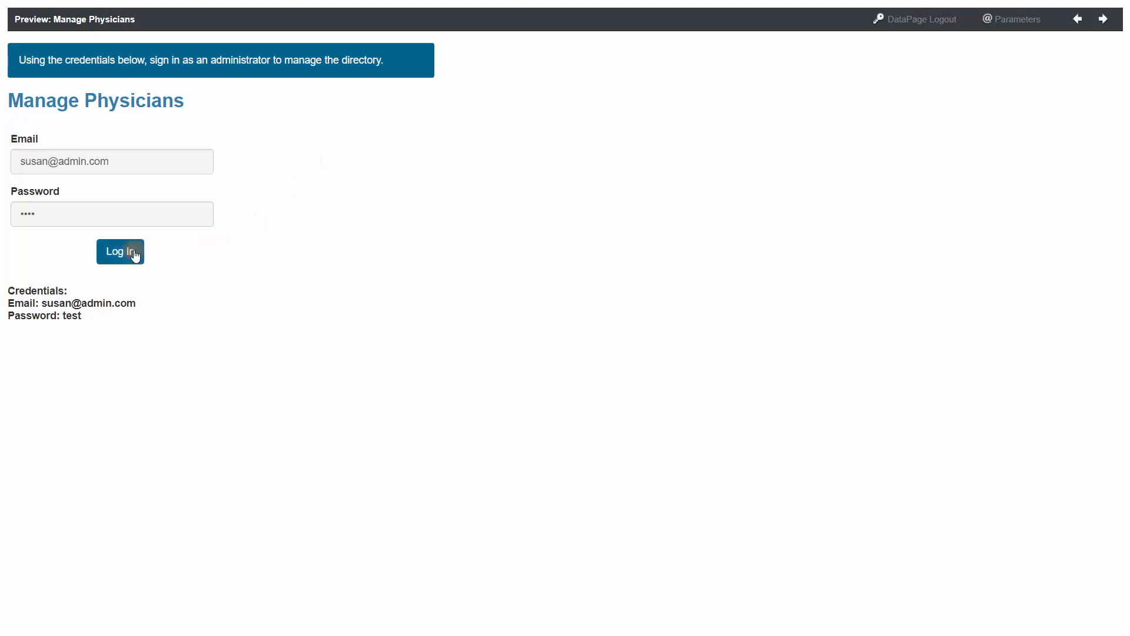
{"action": "left_click", "coordinate": [120, 252]}
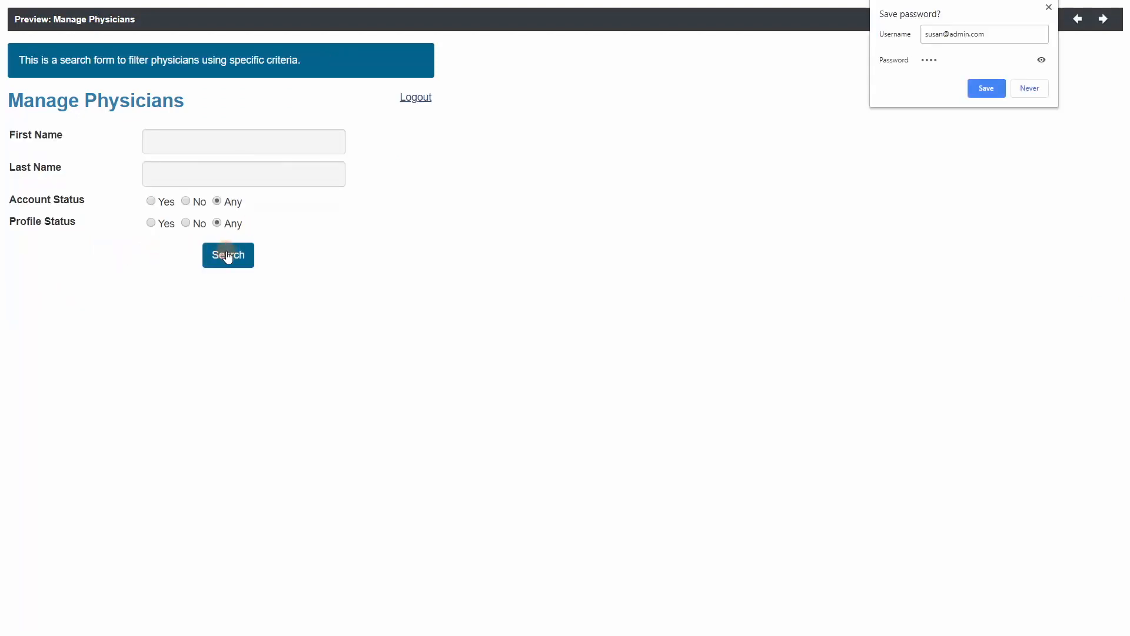
{"action": "left_click", "coordinate": [227, 254]}
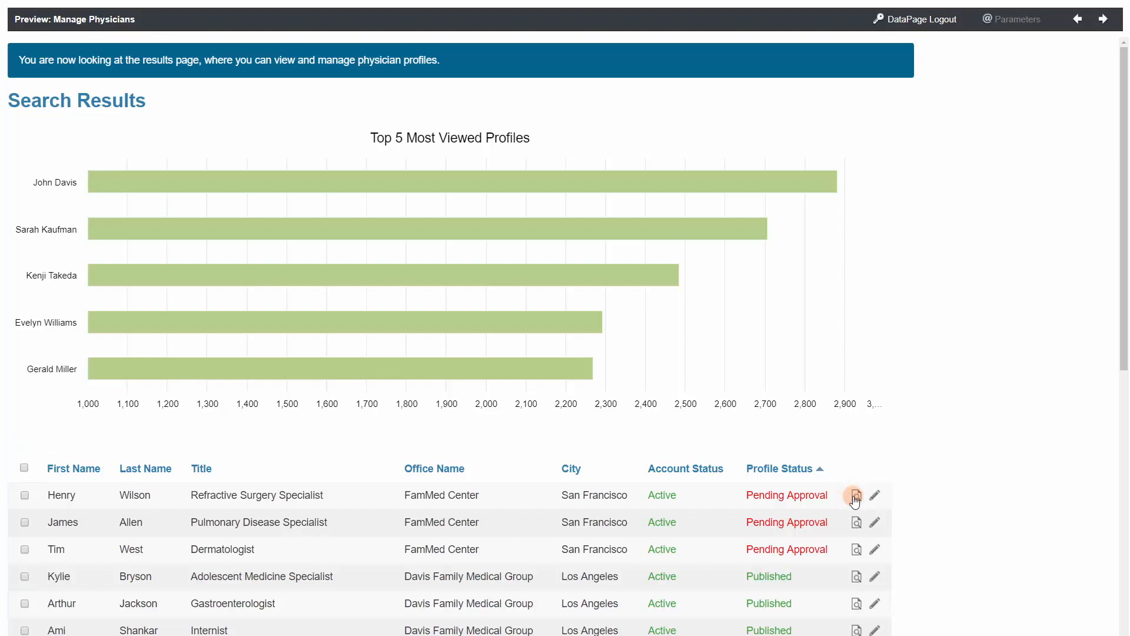
{"action": "left_click", "coordinate": [856, 496]}
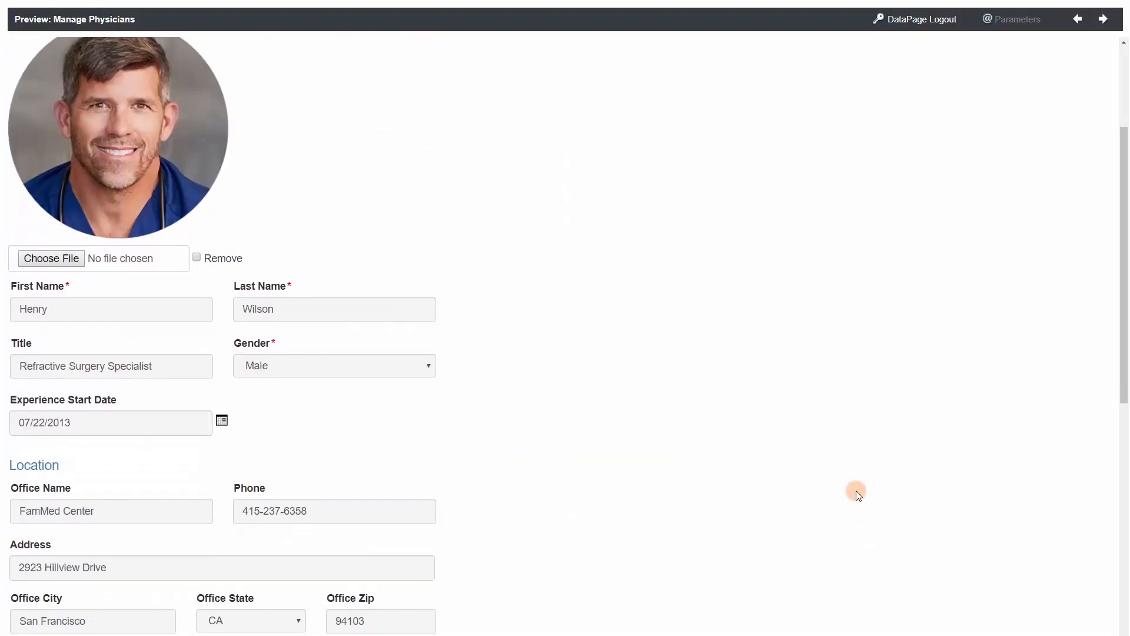
{"action": "scroll", "scroll_direction": "down", "scroll_amount": 3}
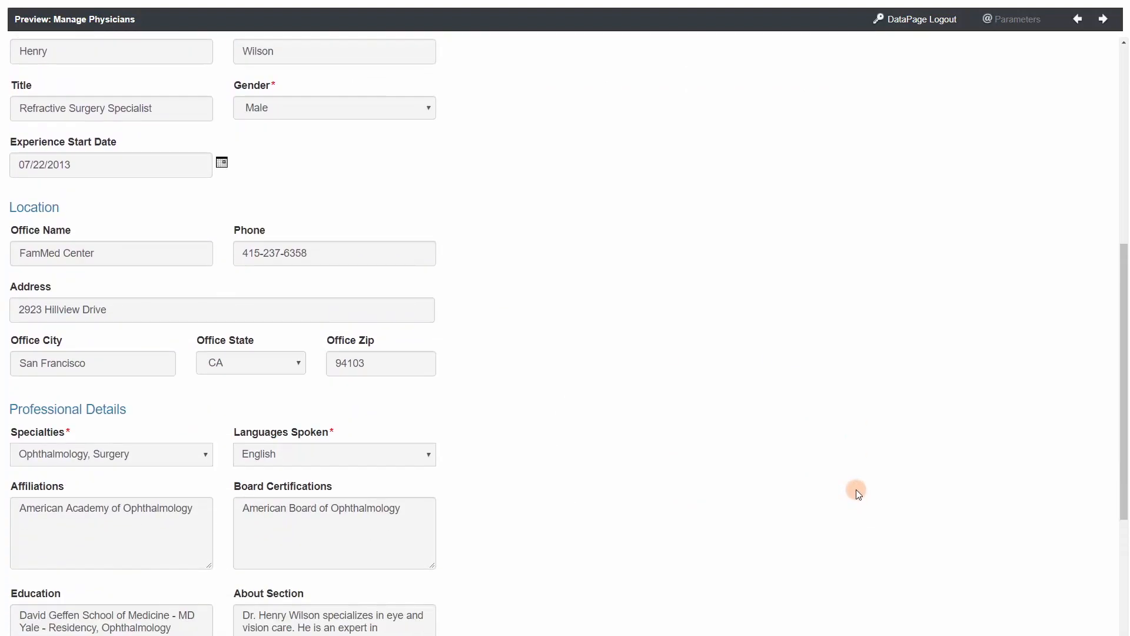
{"action": "scroll", "scroll_direction": "down", "scroll_amount": 3}
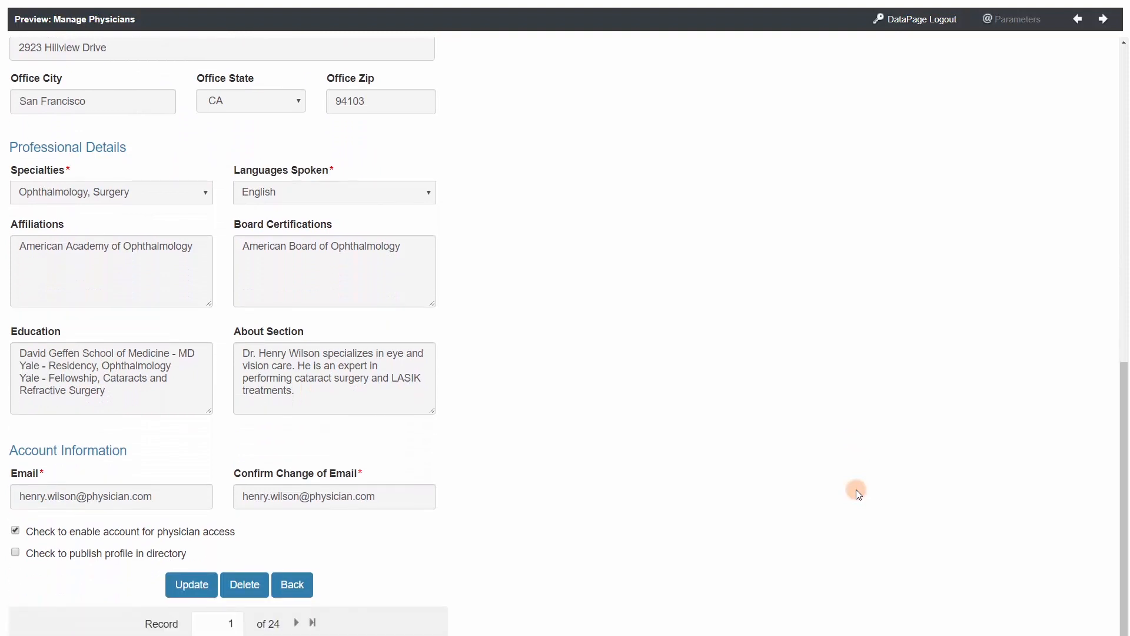
{"action": "mouse_move", "coordinate": [854, 488]}
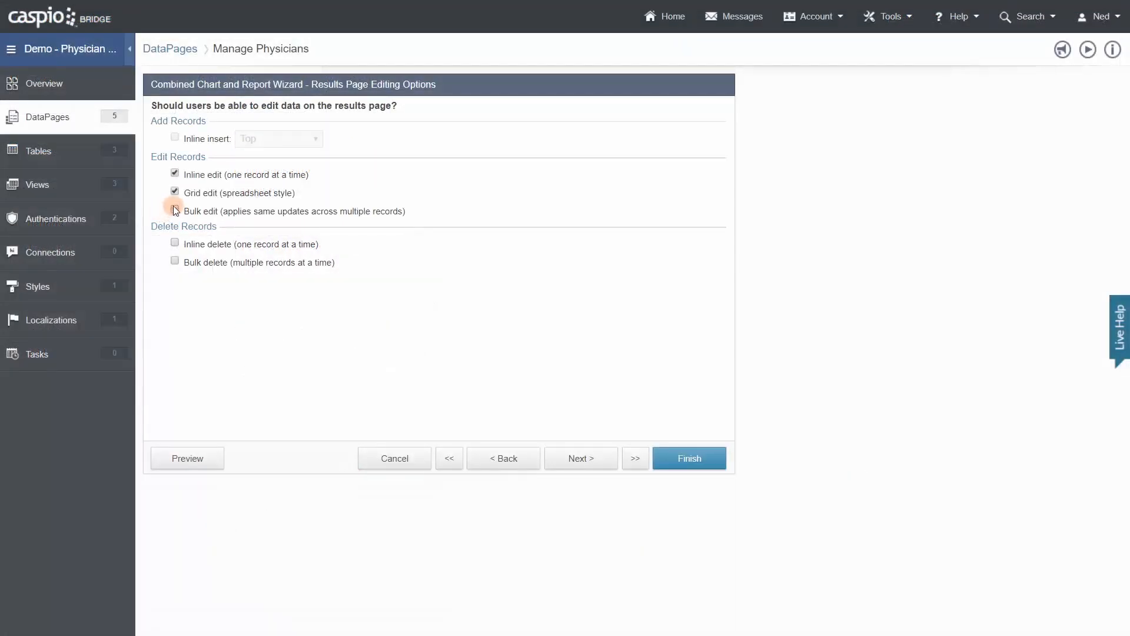
- Step through the Manage Physicians wizard past results fields and options to Select Chart Type
{"action": "left_click", "coordinate": [174, 210]}
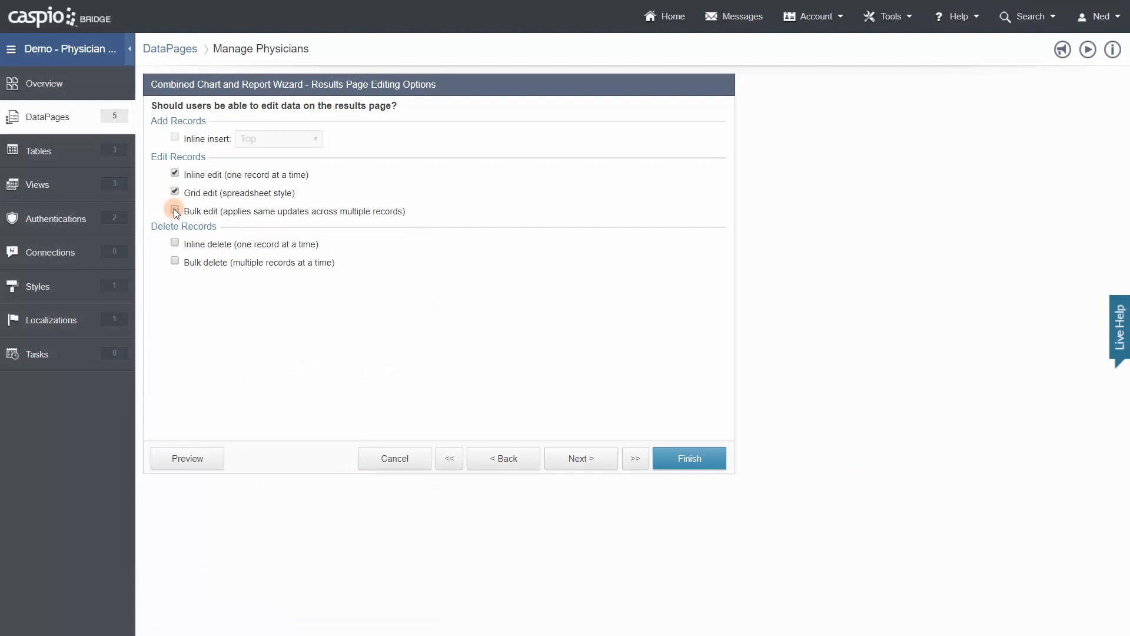
{"action": "left_click", "coordinate": [580, 458]}
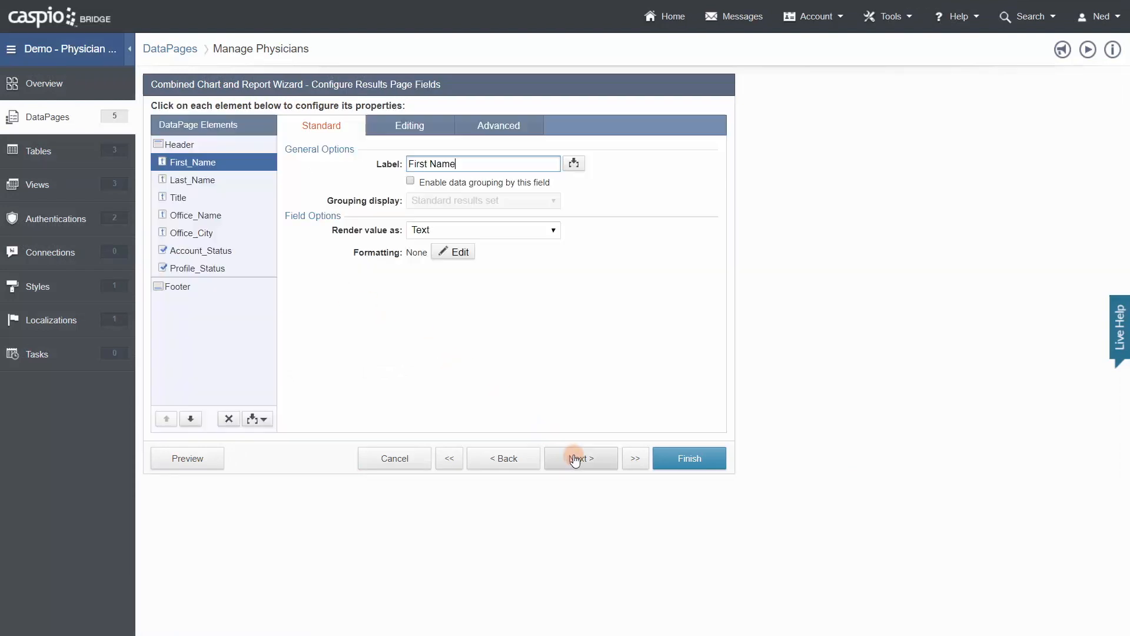
{"action": "left_click", "coordinate": [580, 458]}
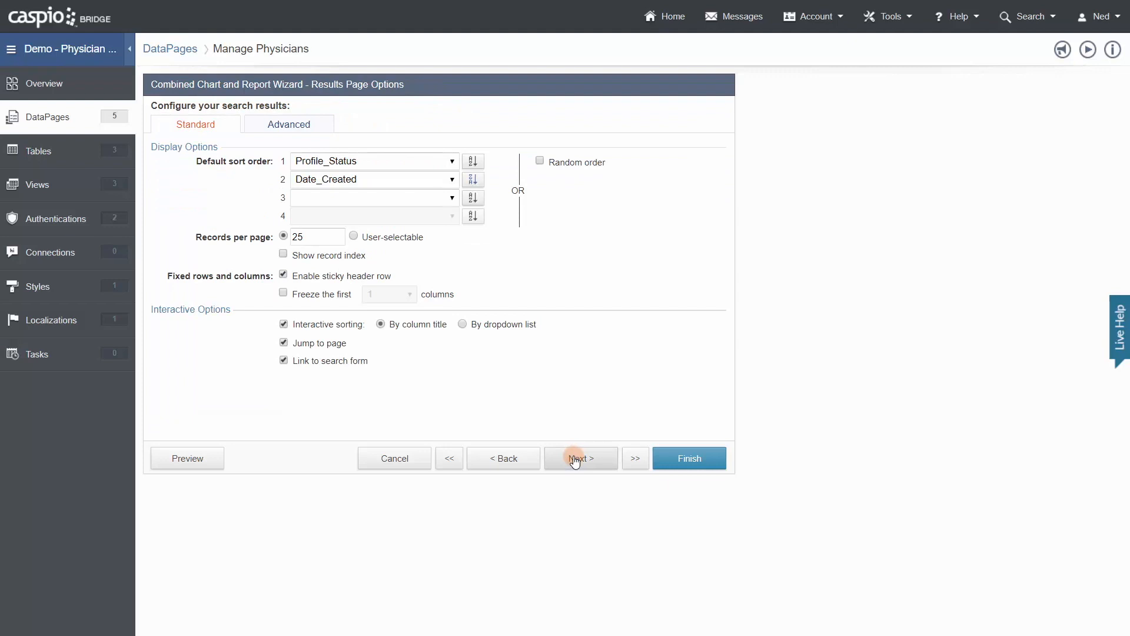
{"action": "left_click", "coordinate": [581, 457]}
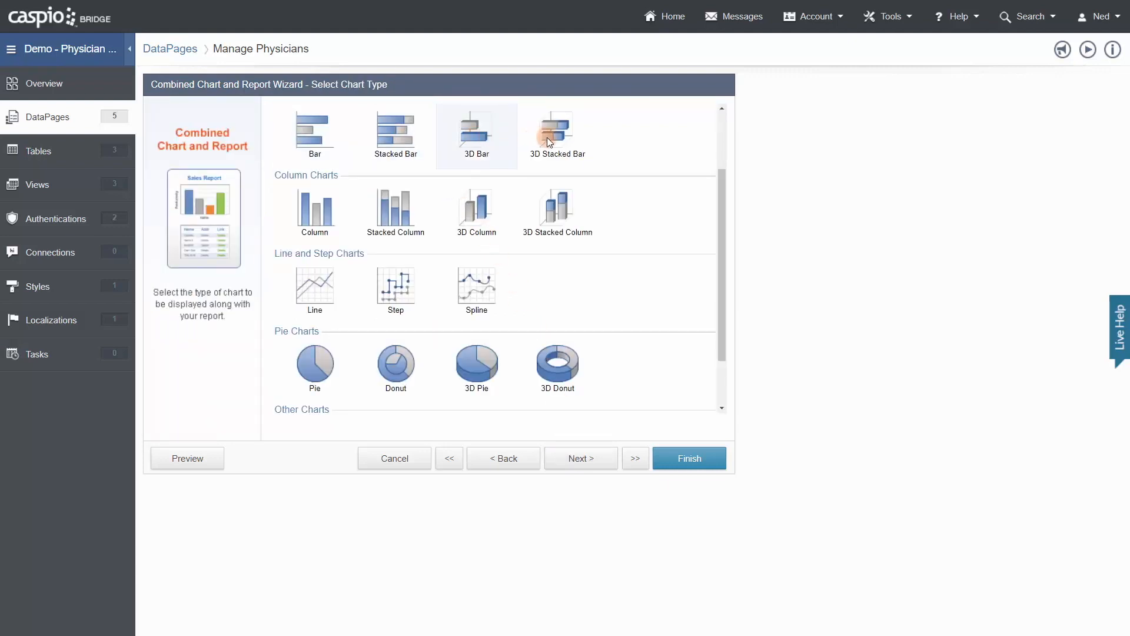
- Look at the chart type choices, then leave the wizard for the DataPages list
{"action": "left_click", "coordinate": [475, 210]}
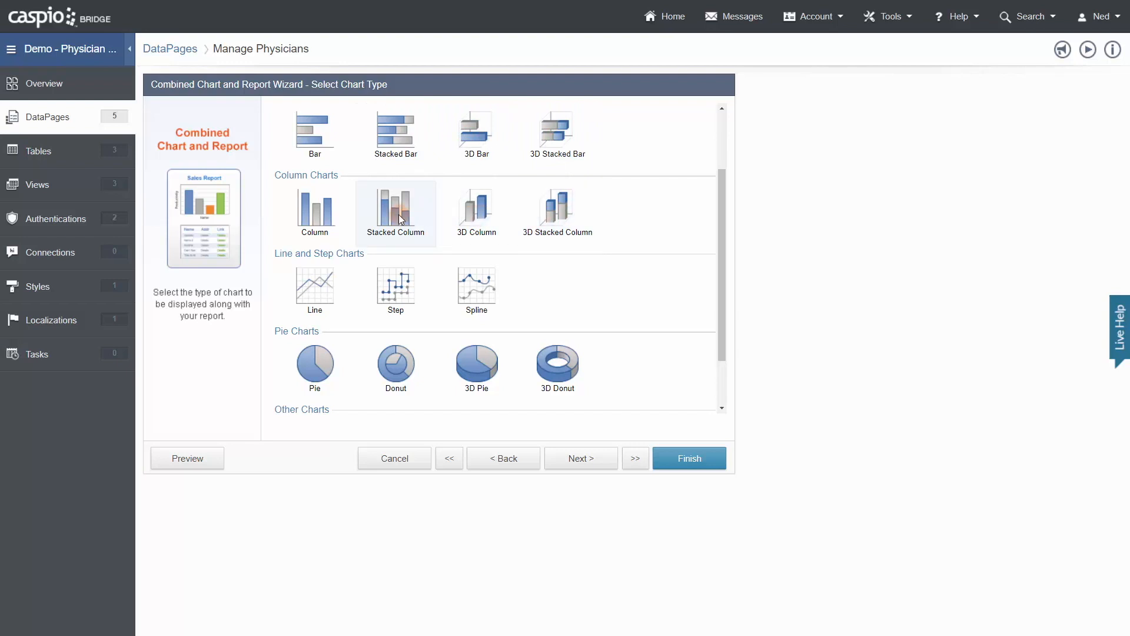
{"action": "left_click", "coordinate": [395, 458]}
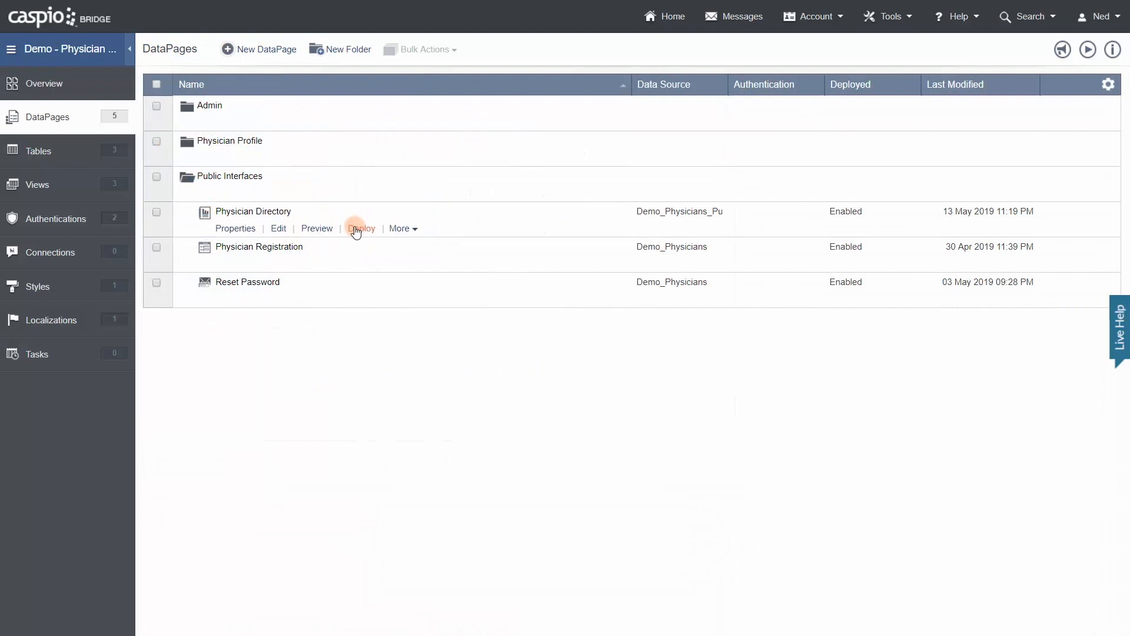
- Show Physician Directory's Deploy options and select its full direct URL link
{"action": "left_click", "coordinate": [360, 227]}
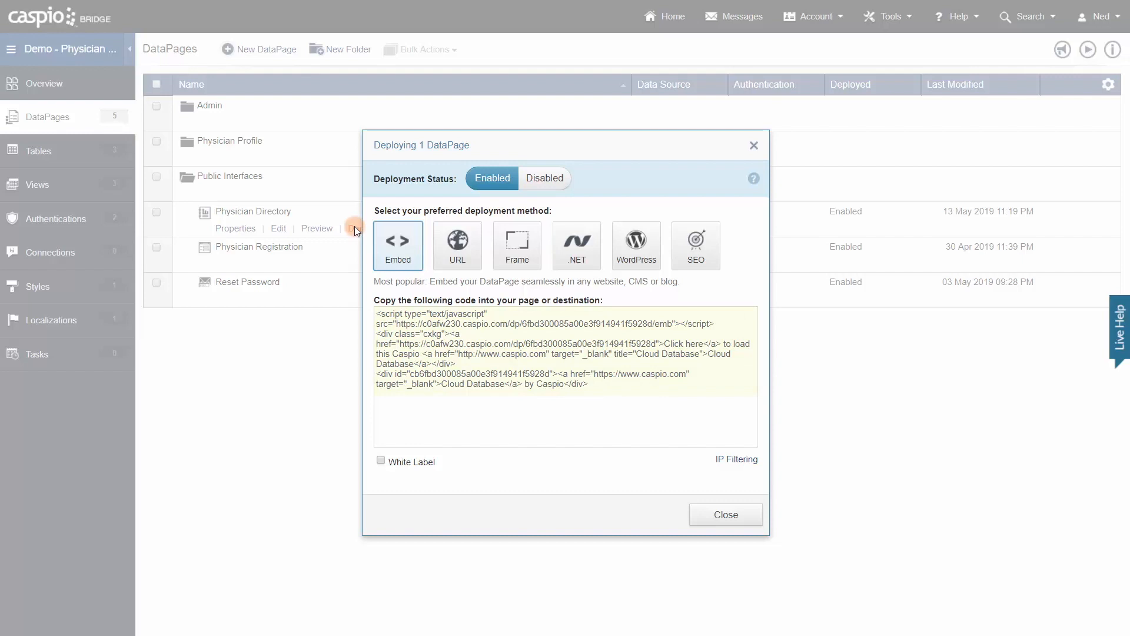
{"action": "left_click", "coordinate": [457, 244]}
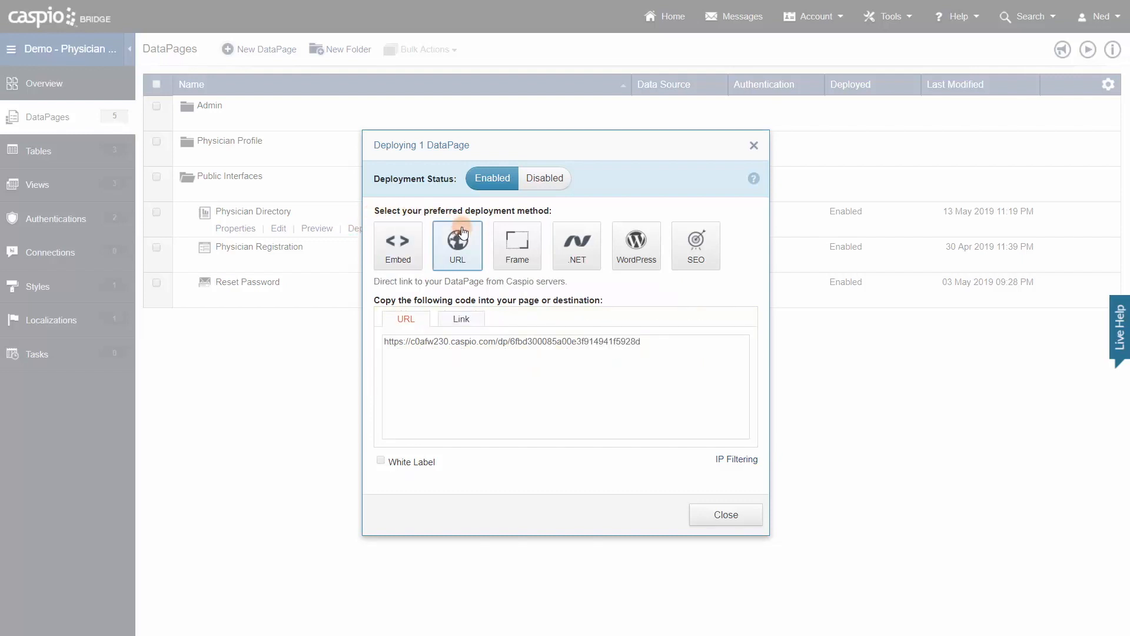
{"action": "triple_click", "coordinate": [512, 342]}
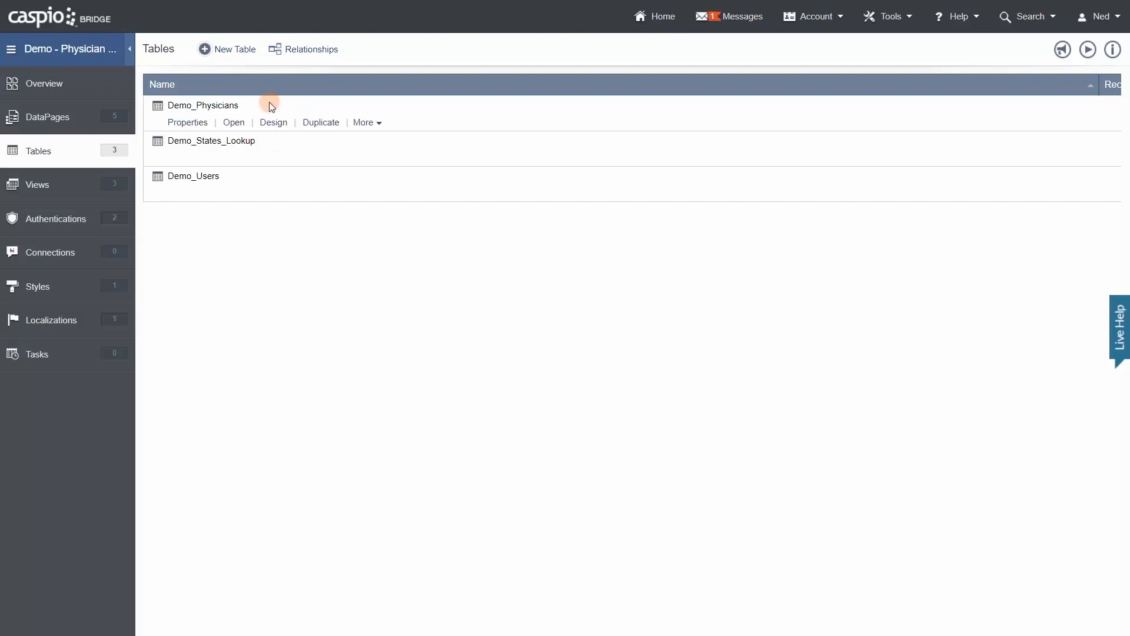
- View the Demo_Physicians table's records and Table Design, then list the app's views
{"action": "left_click", "coordinate": [233, 121]}
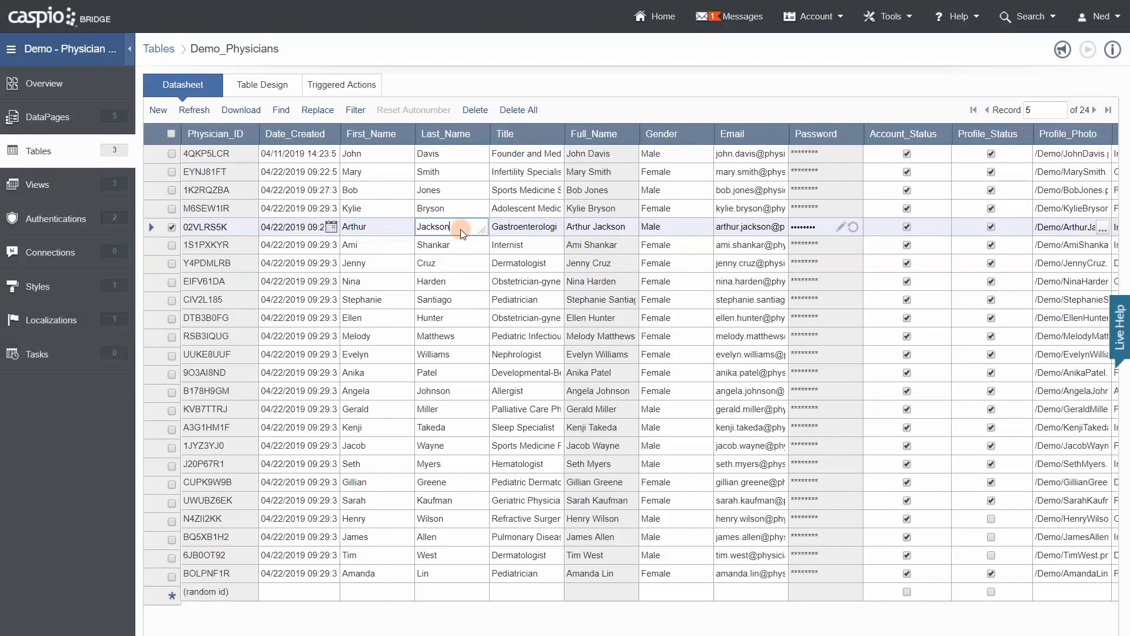
{"action": "mouse_move", "coordinate": [890, 15]}
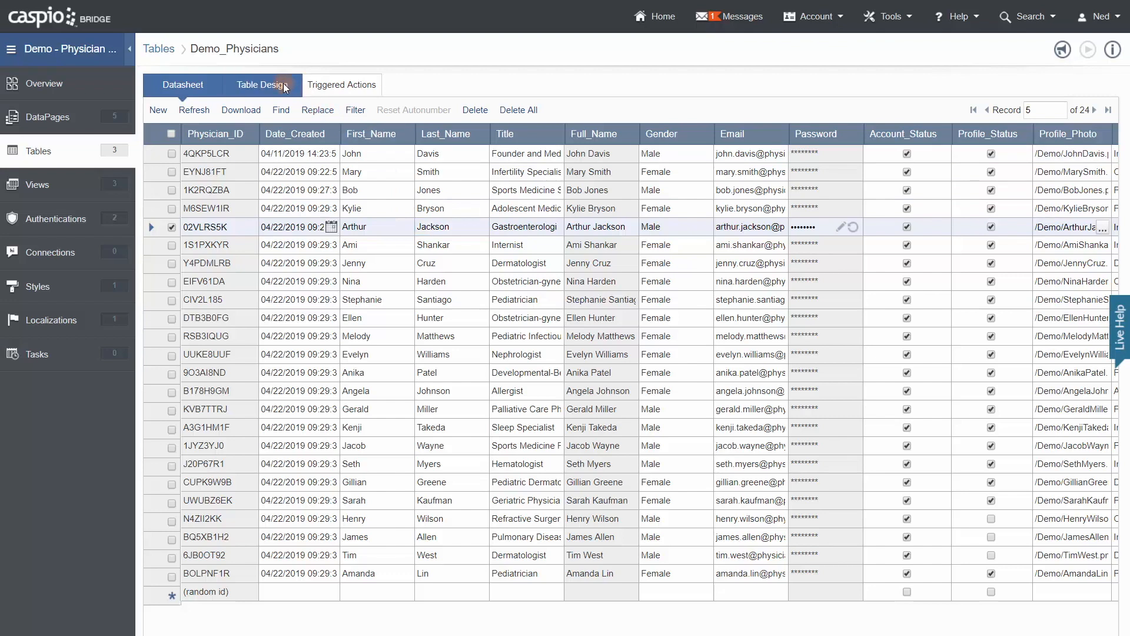
{"action": "left_click", "coordinate": [261, 85]}
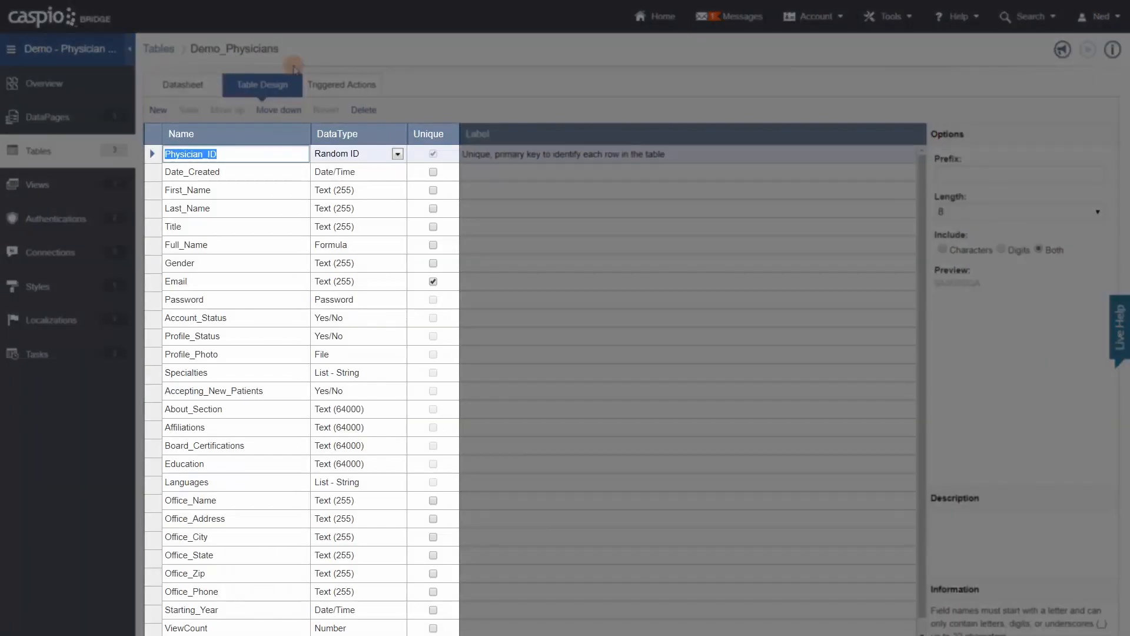
{"action": "left_click", "coordinate": [38, 185]}
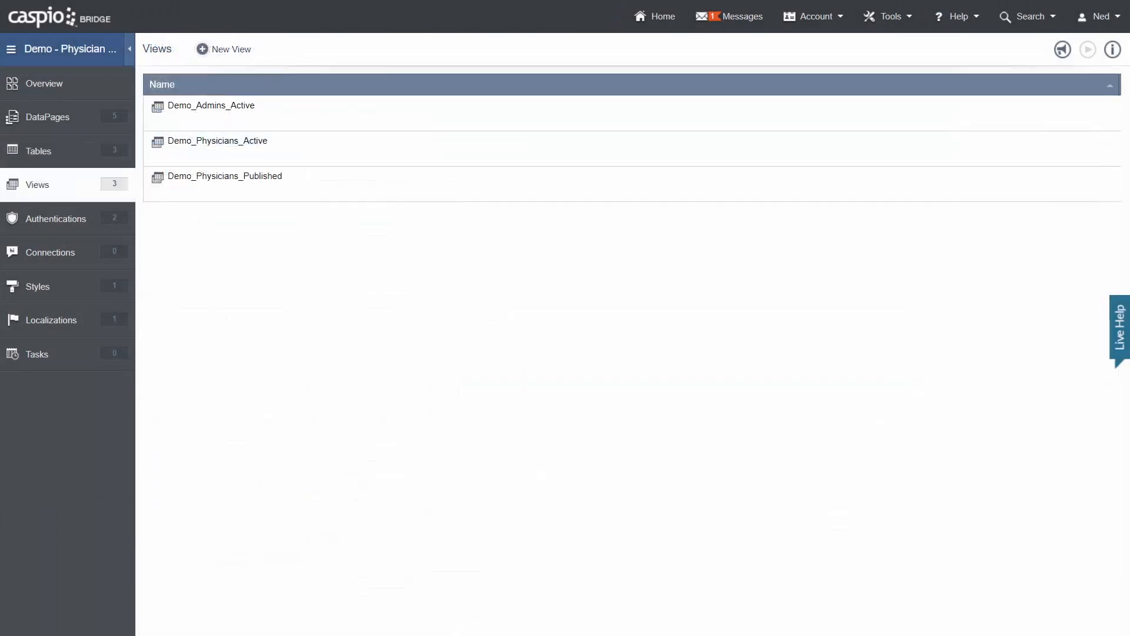
- Inspect the Demo_Physicians_Active view's criteria field list, then bring up the app's authentications
{"action": "left_click", "coordinate": [217, 140]}
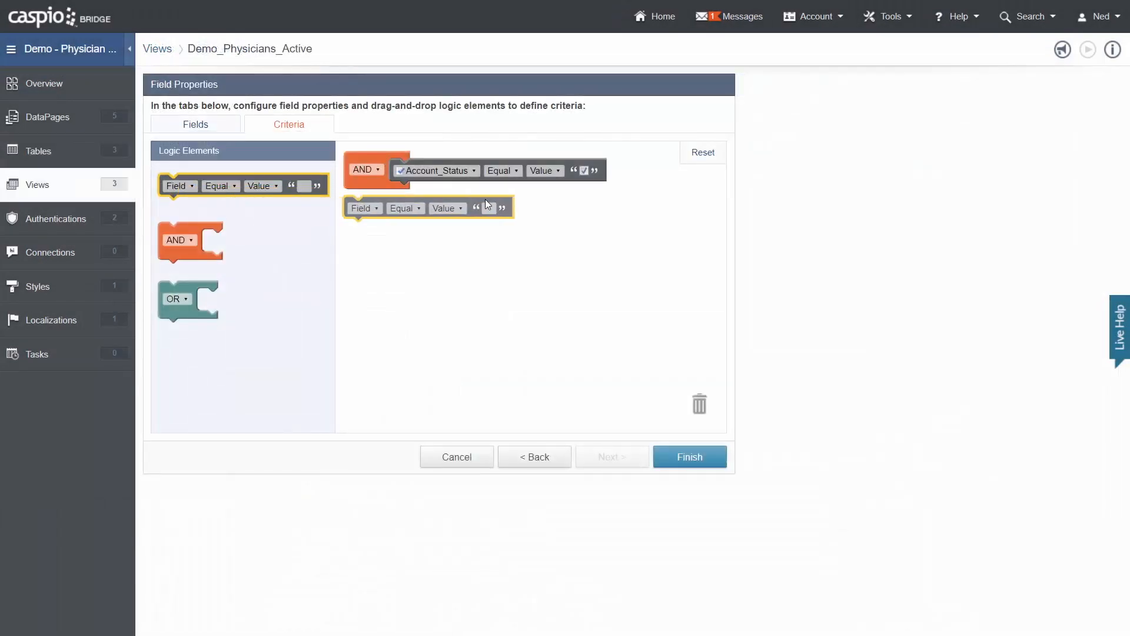
{"action": "left_click", "coordinate": [407, 192]}
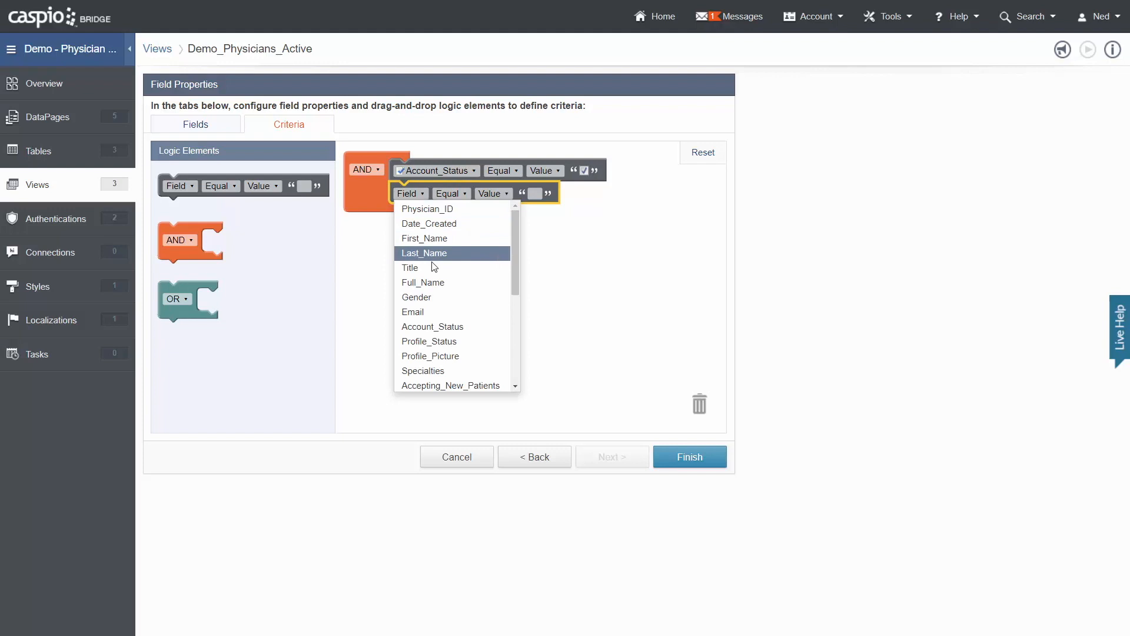
{"action": "left_click", "coordinate": [412, 311]}
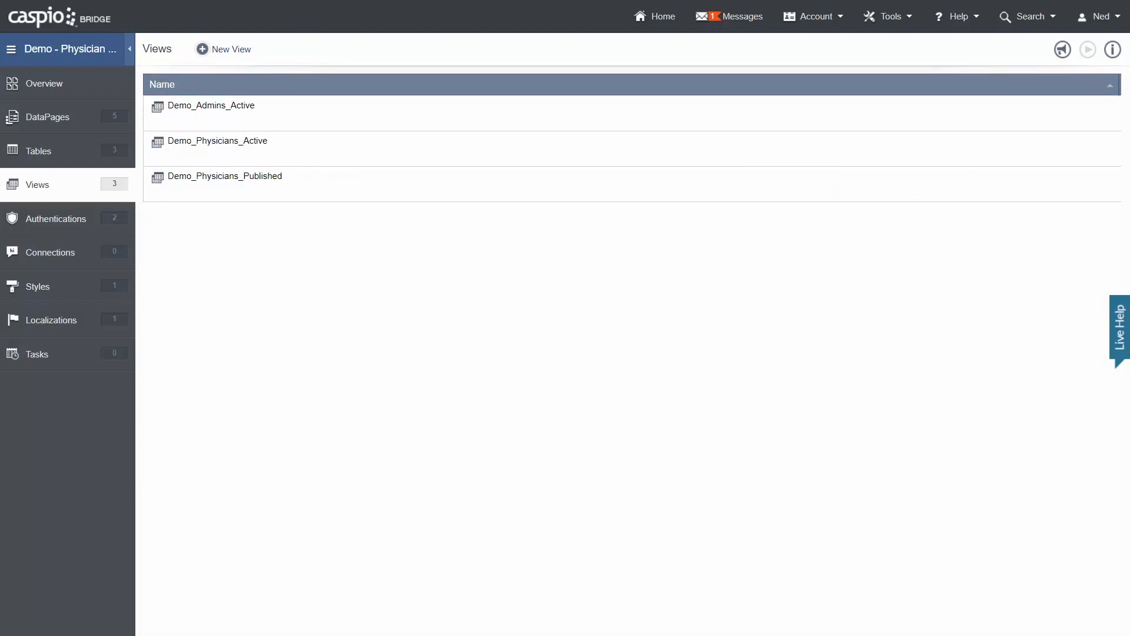
{"action": "double_click", "coordinate": [216, 140]}
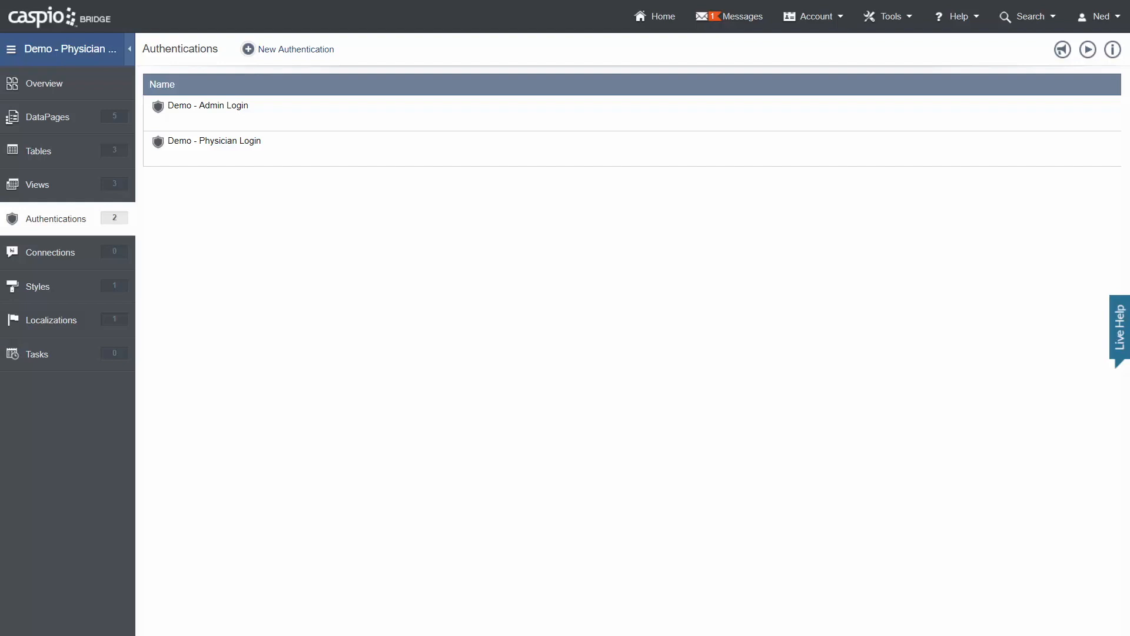
- Review the Demo - Physician Login authentication, return to the list, and start a new connection
{"action": "left_click", "coordinate": [214, 140]}
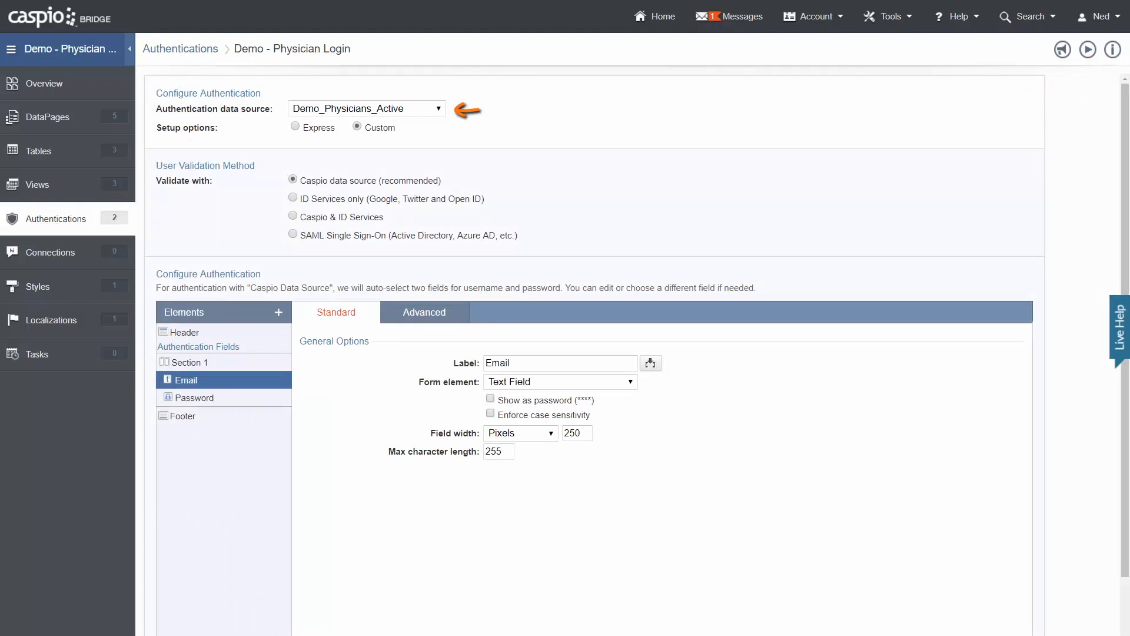
{"action": "left_click", "coordinate": [179, 48]}
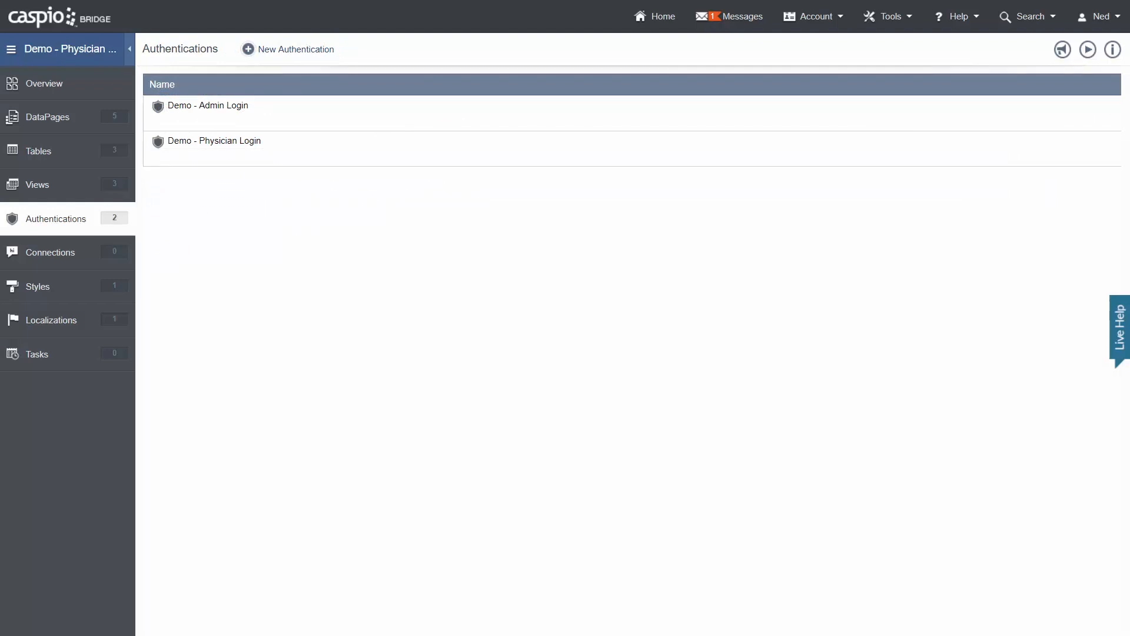
{"action": "left_click", "coordinate": [51, 252]}
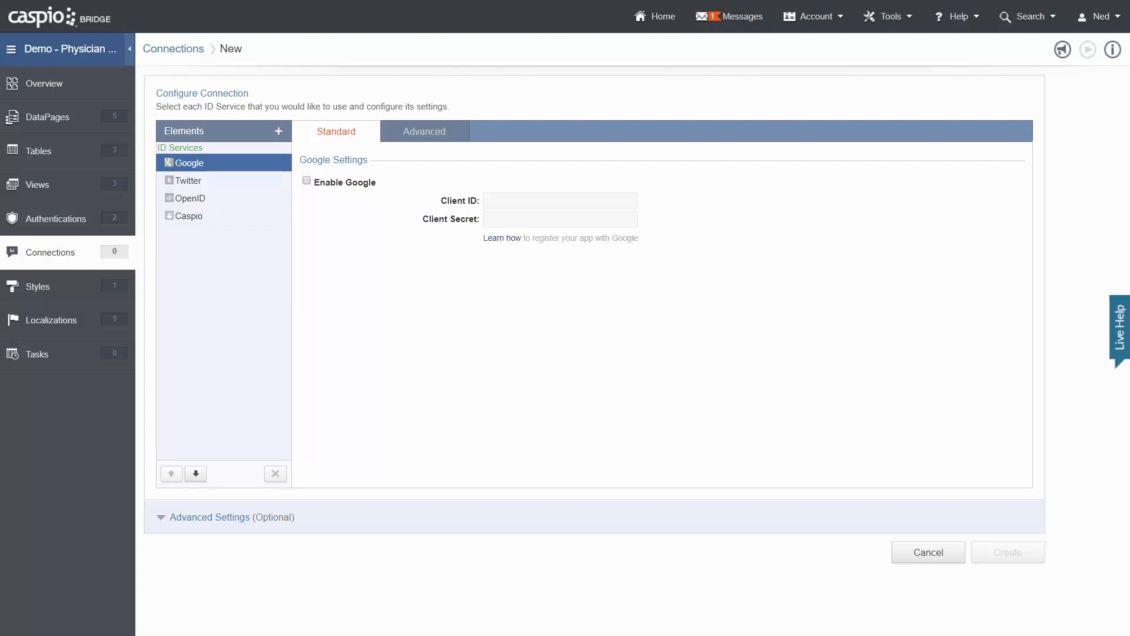
- Set the Demo - Physician Directory style's form label font colour to green and return to Styles
{"action": "left_click", "coordinate": [36, 286]}
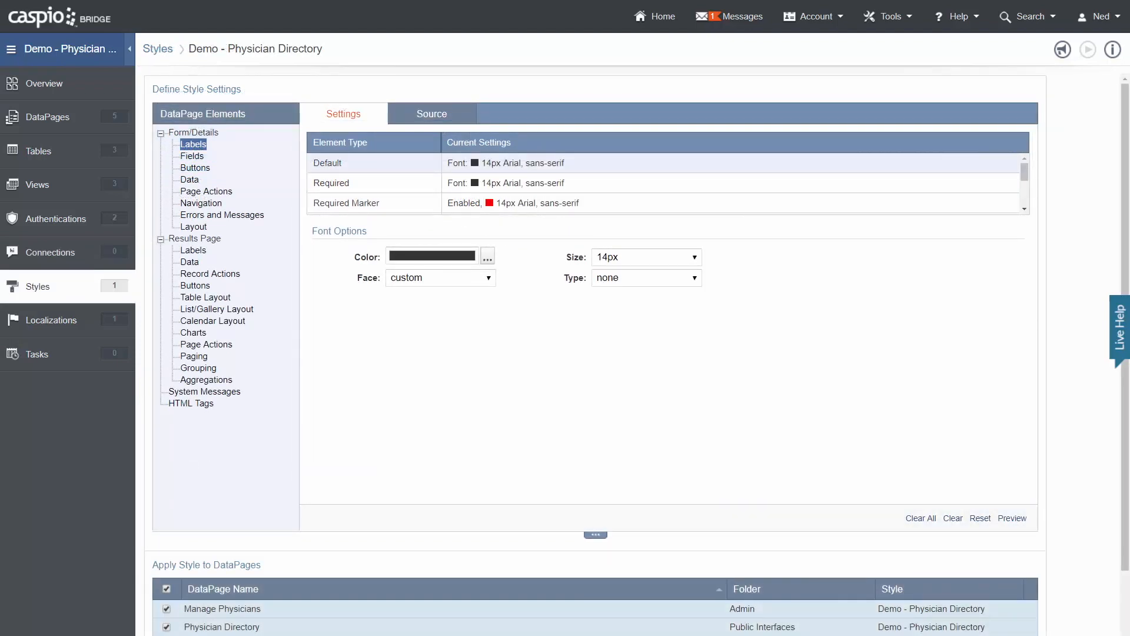
{"action": "left_click", "coordinate": [487, 255]}
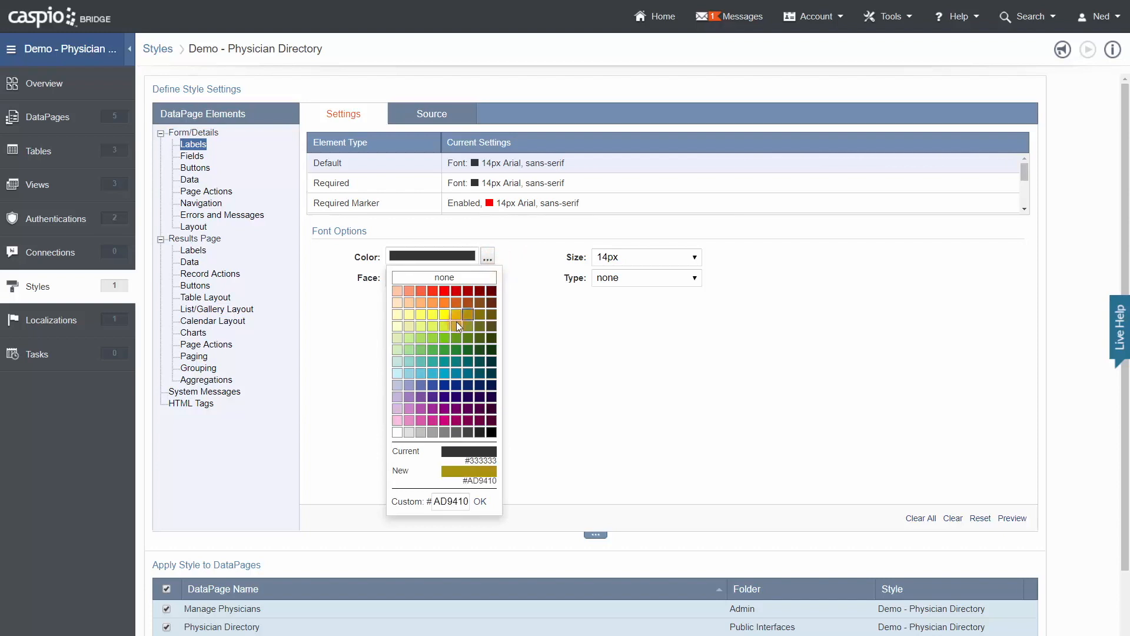
{"action": "left_click", "coordinate": [479, 501]}
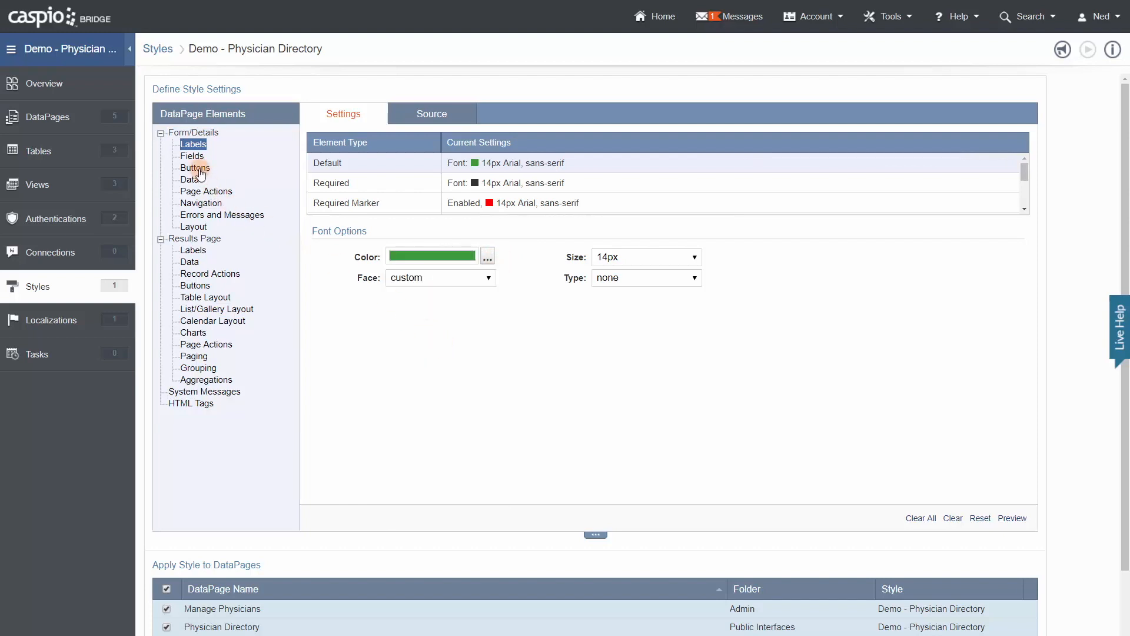
{"action": "left_click", "coordinate": [431, 114]}
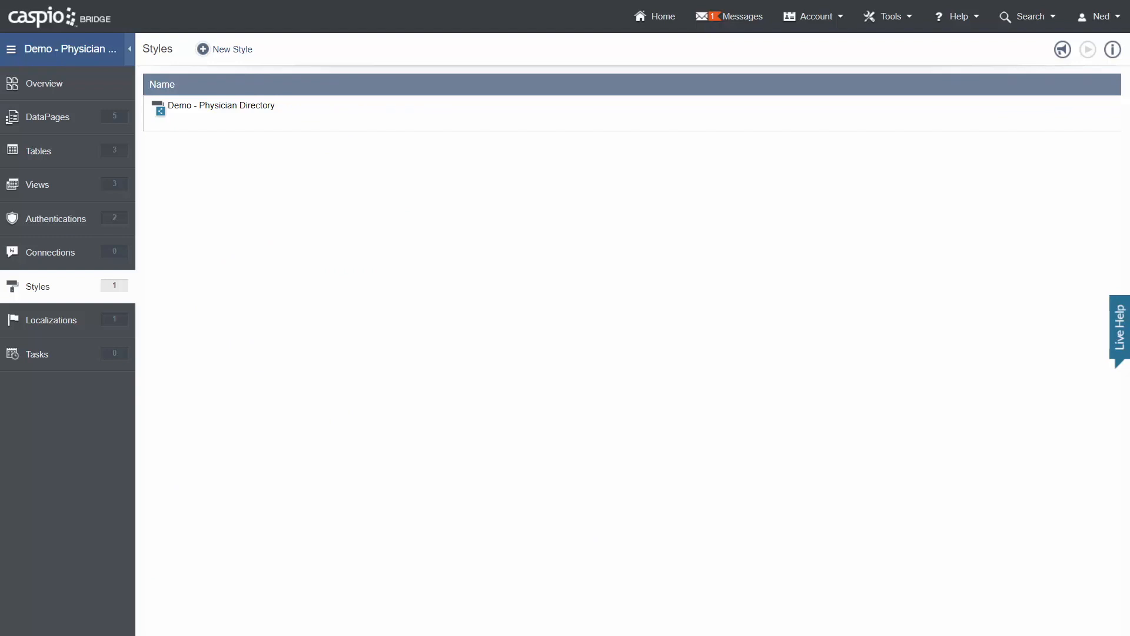
- Browse the Demo - English localization's Formatting Standards settings
{"action": "left_click", "coordinate": [51, 320]}
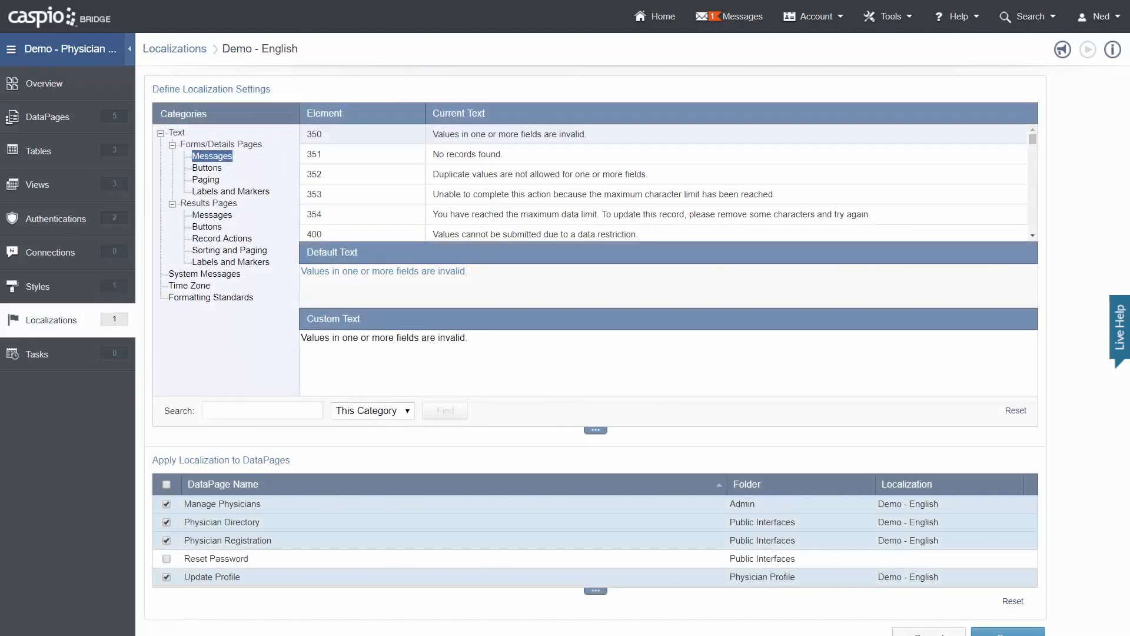
{"action": "left_click", "coordinate": [211, 296]}
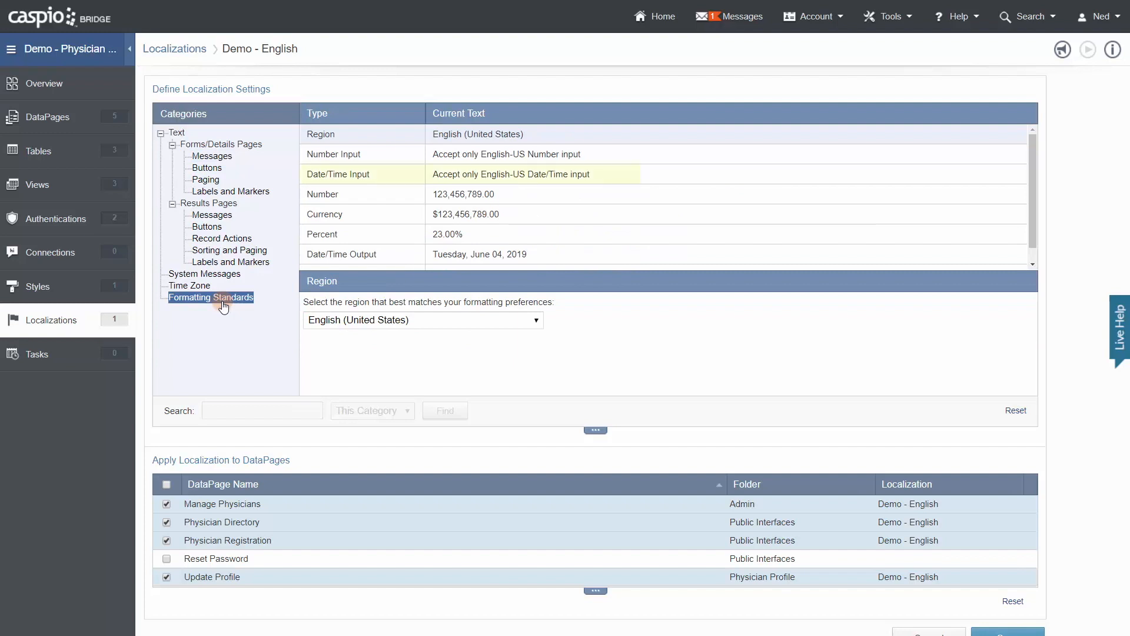
{"action": "left_click", "coordinate": [323, 194]}
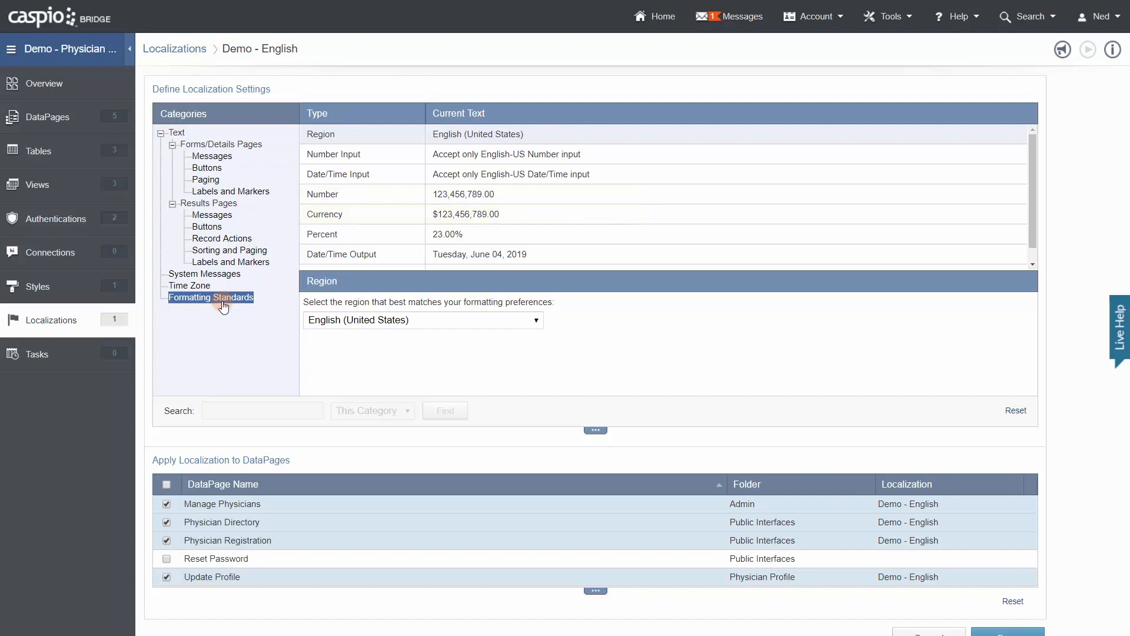
- Under Forms/Details Buttons, replace the custom Submit text with 'Register'
{"action": "left_click", "coordinate": [208, 168]}
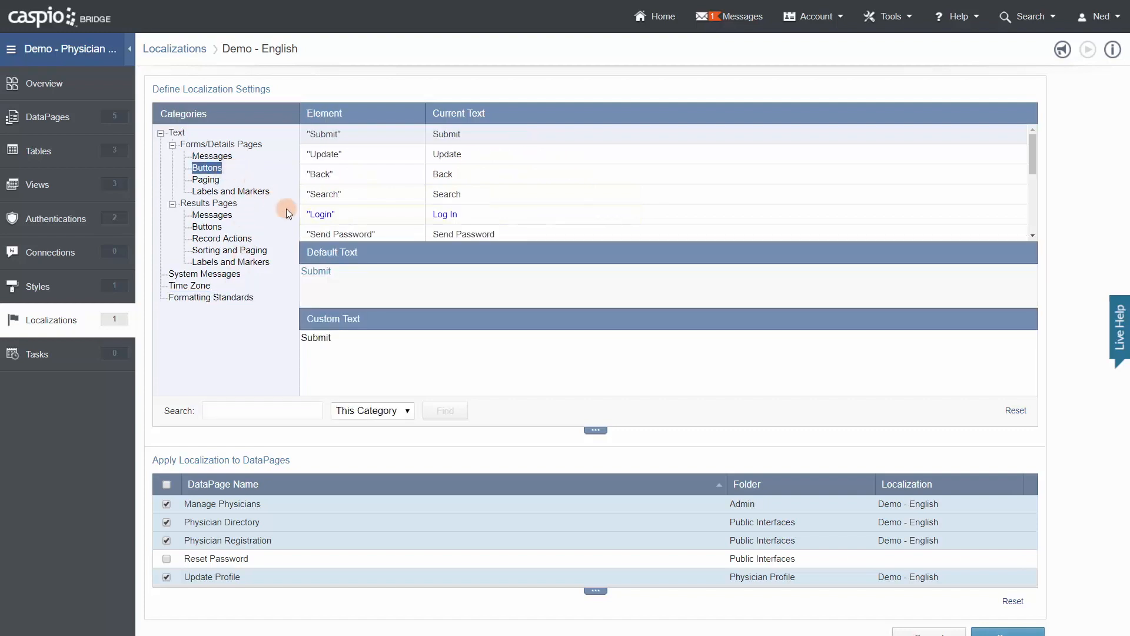
{"action": "double_click", "coordinate": [316, 338]}
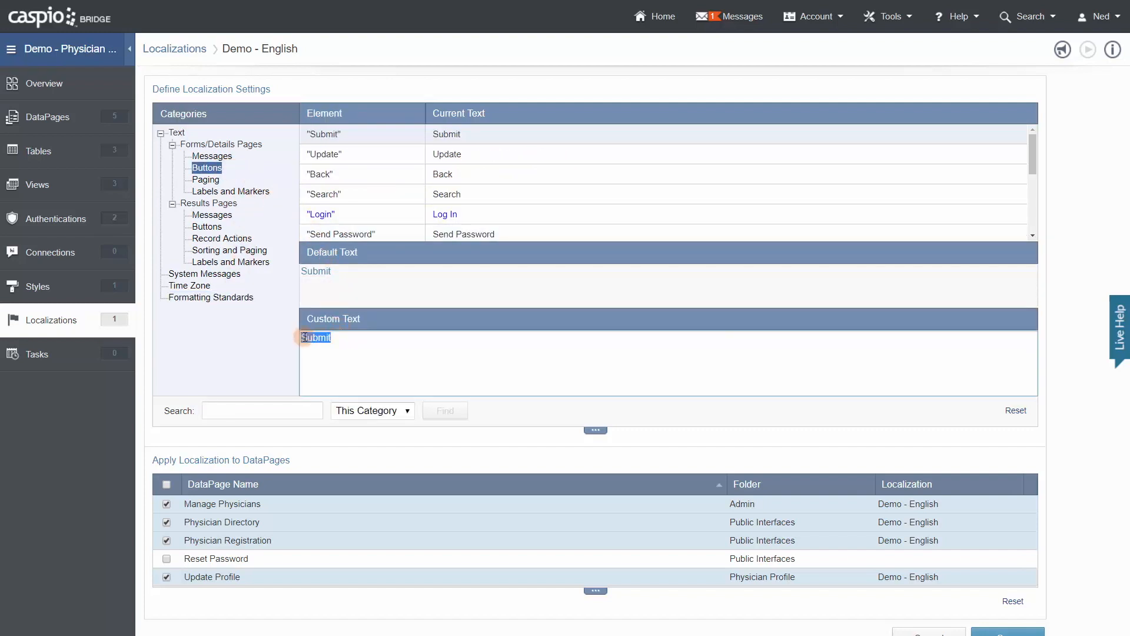
{"action": "type", "text": "Register"}
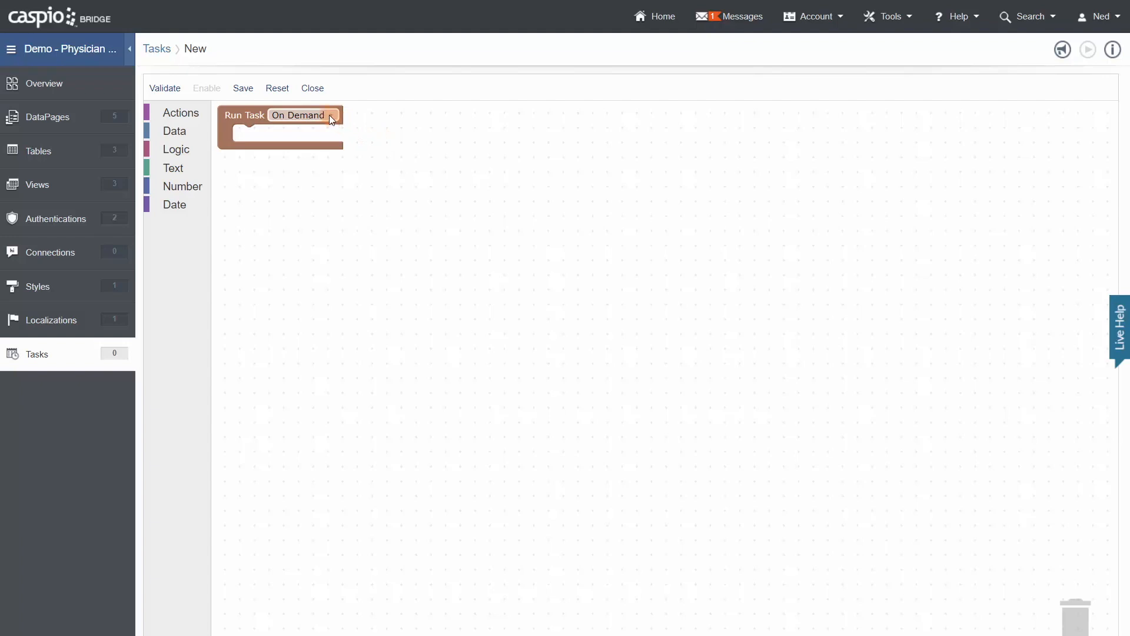
- Schedule the task Monthly and add a Send Email action block from Actions
{"action": "left_click", "coordinate": [328, 114]}
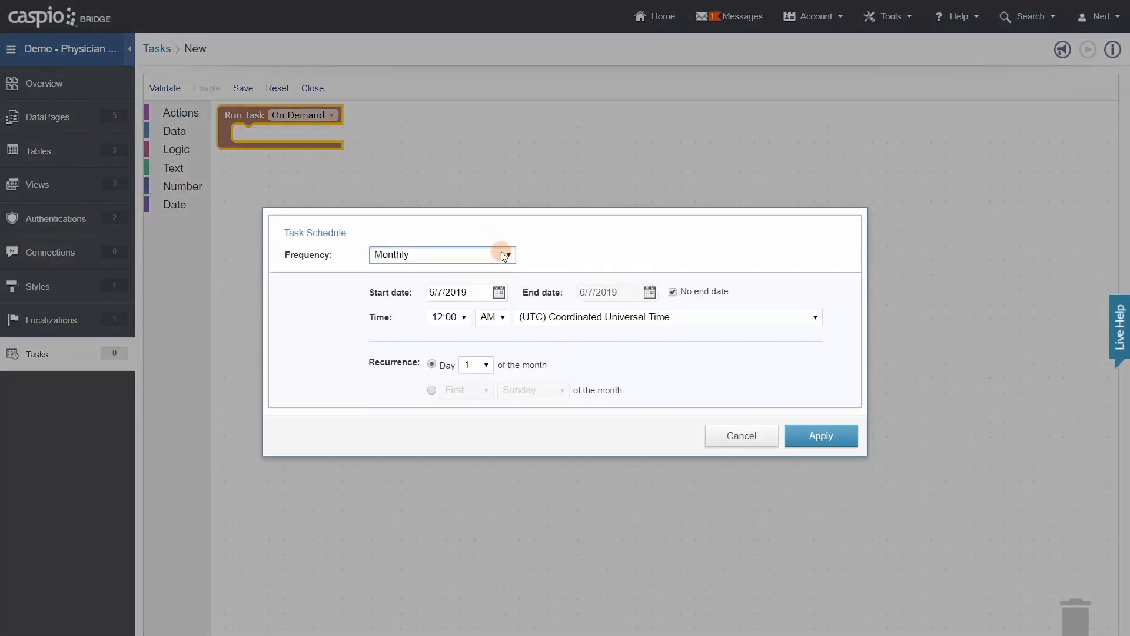
{"action": "left_click", "coordinate": [819, 435]}
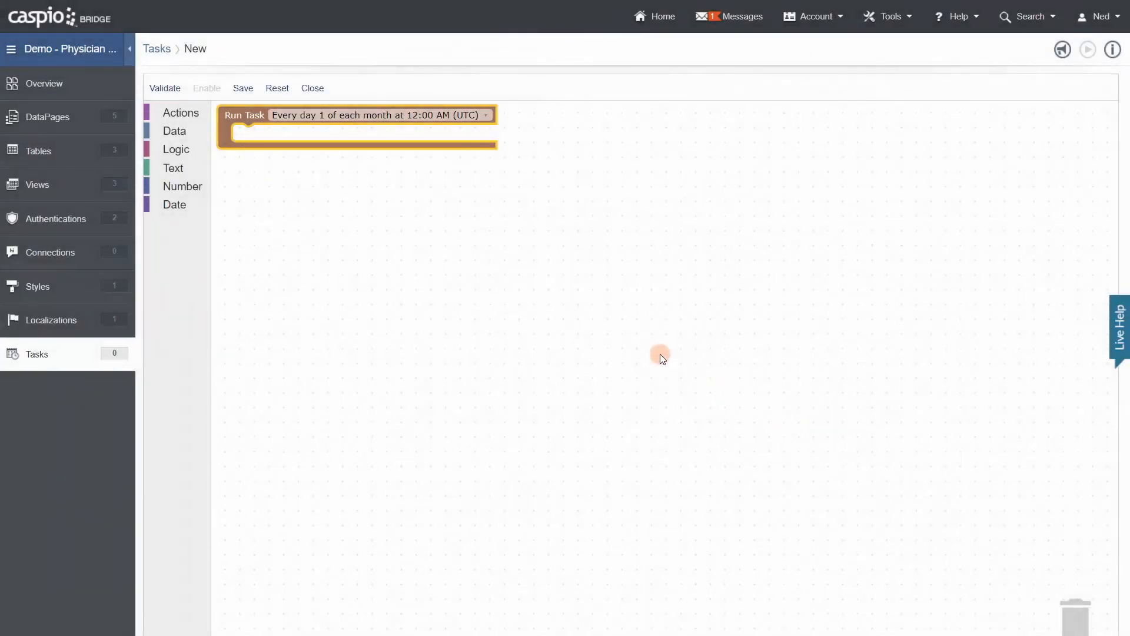
{"action": "left_click", "coordinate": [181, 113]}
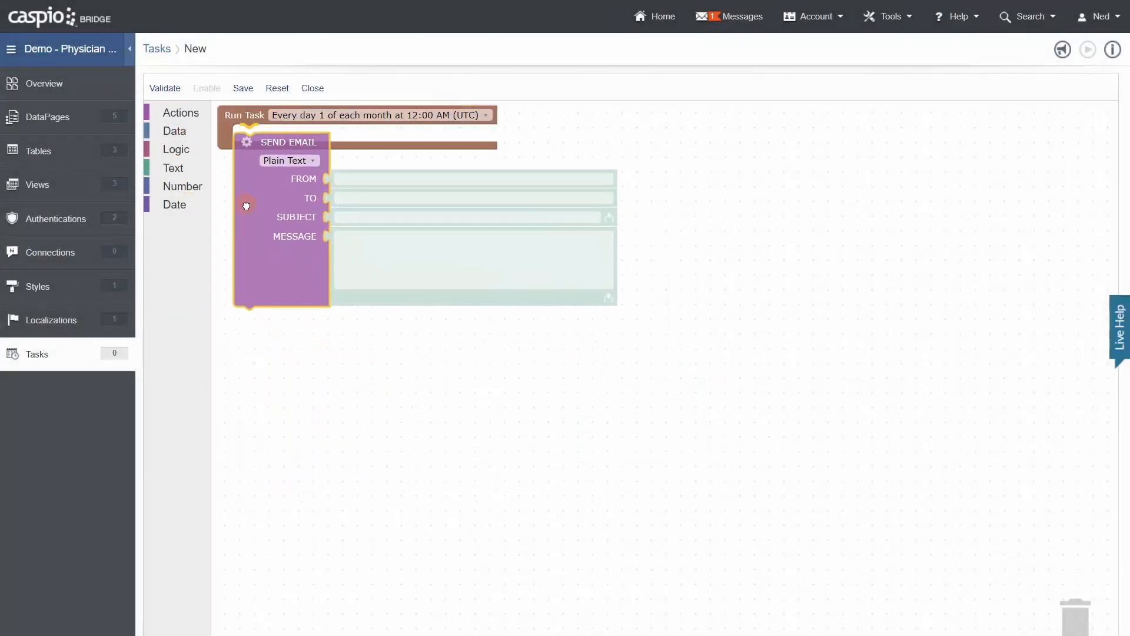
{"action": "left_click", "coordinate": [182, 113]}
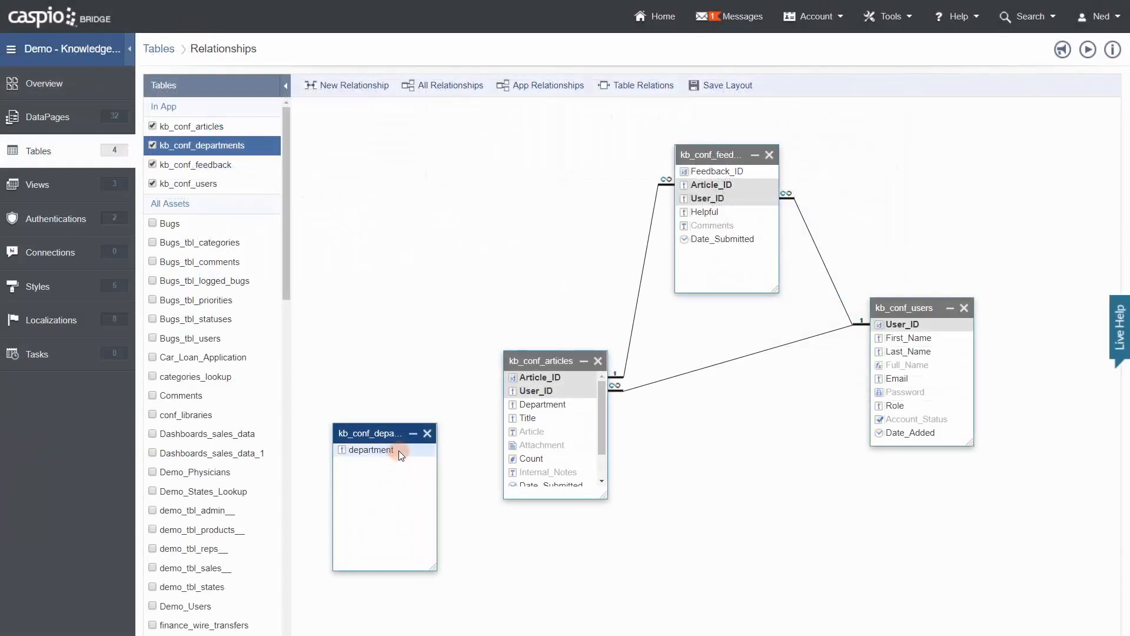
- Set up a departments-to-articles relationship, cancel it, and reach the Physician Registration DataPage
{"action": "left_click", "coordinate": [346, 85]}
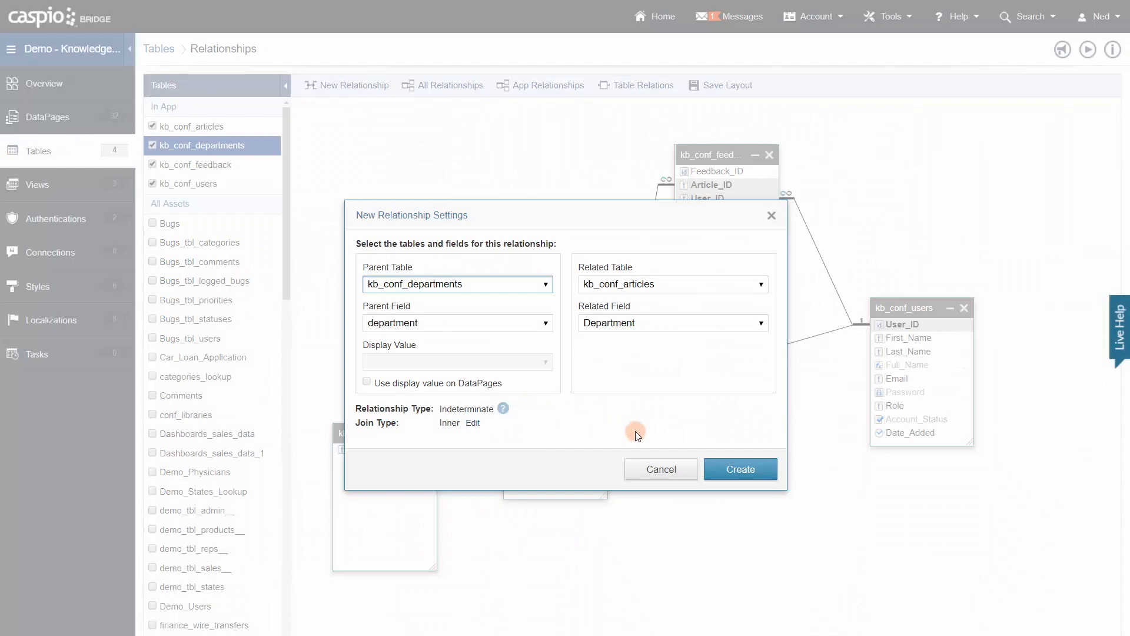
{"action": "left_click", "coordinate": [740, 468]}
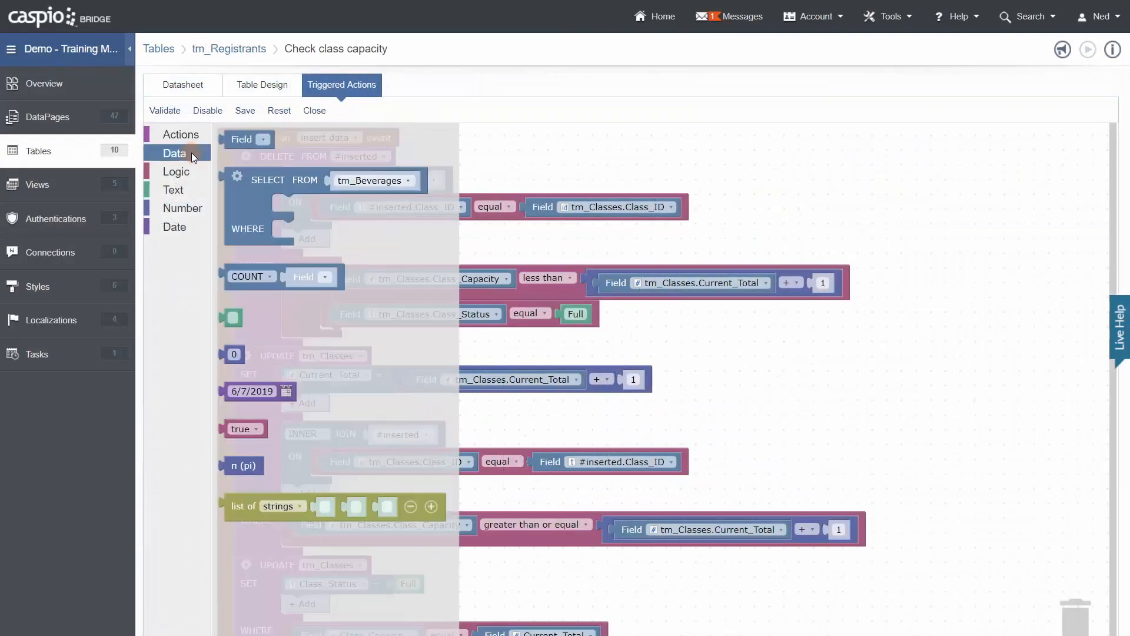
{"action": "left_click", "coordinate": [173, 190]}
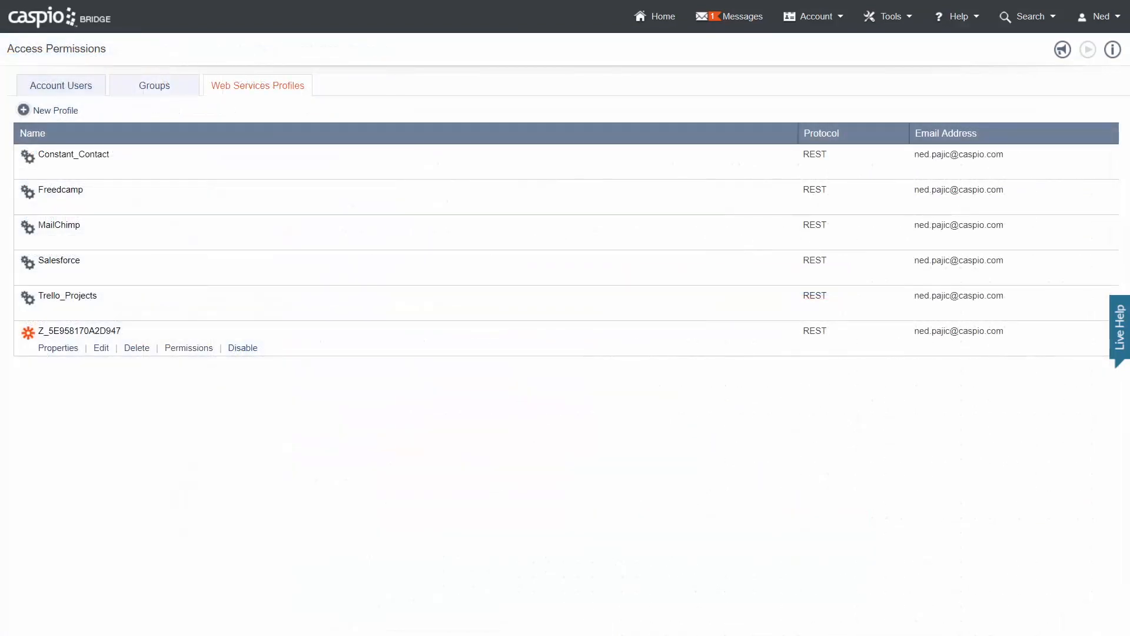
{"action": "mouse_move", "coordinate": [130, 331]}
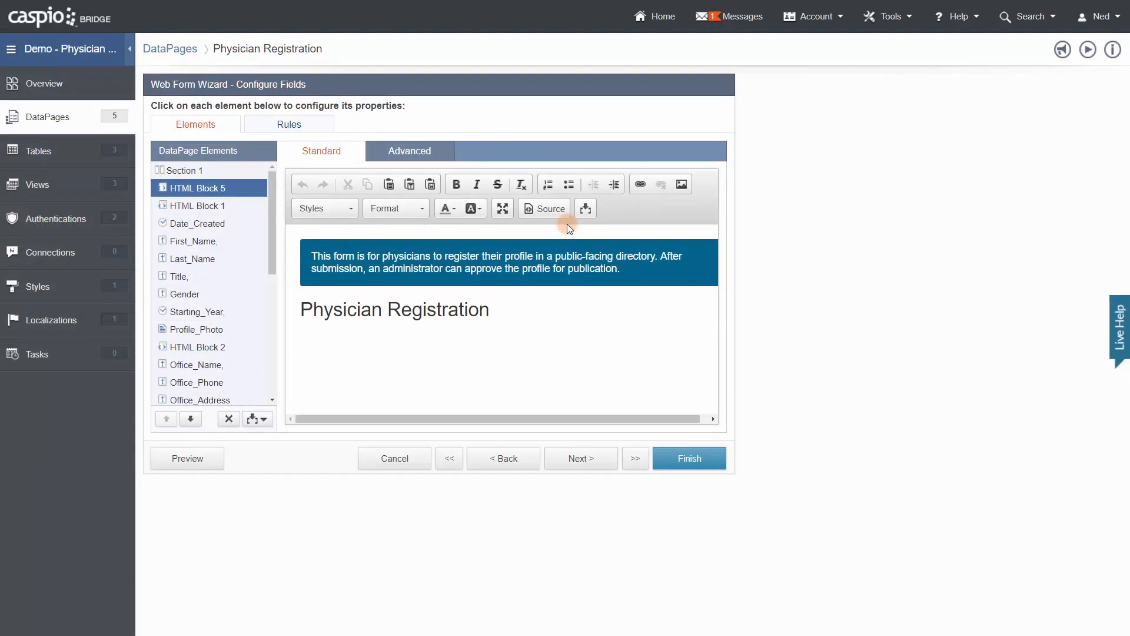
- Show the Admin Dashboard's Pending Review count formula, then switch to the Book a Meeting Room payment form
{"action": "left_click", "coordinate": [545, 208]}
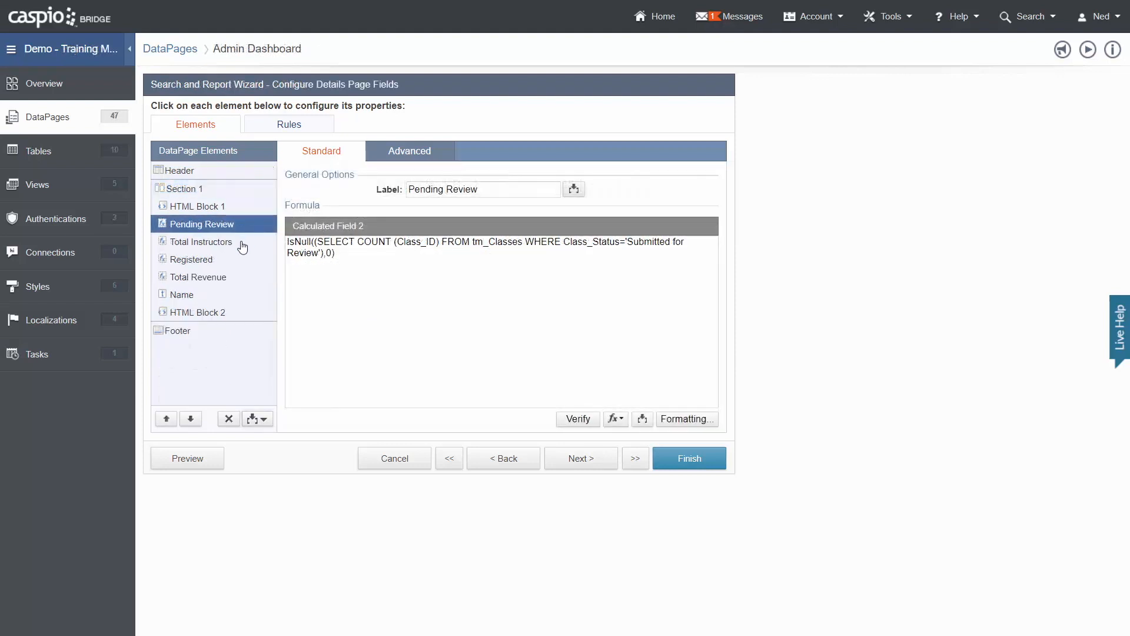
{"action": "left_click", "coordinate": [198, 276]}
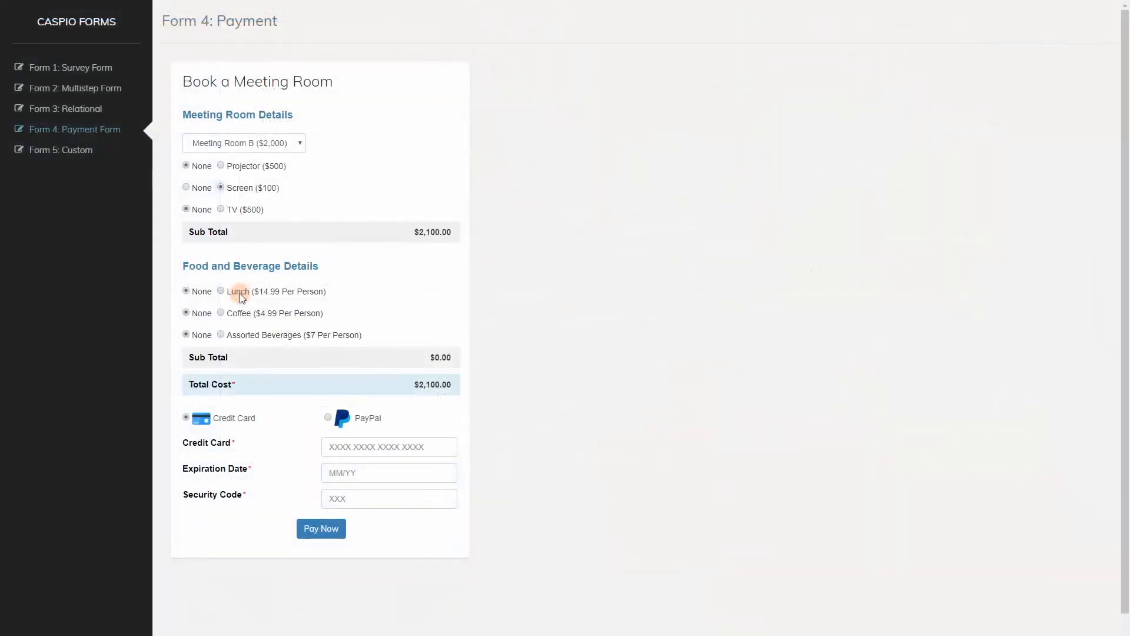
- Enter 50 lunches on the meeting-room form, raising Total Cost to $2,849.50
{"action": "type", "text": "50"}
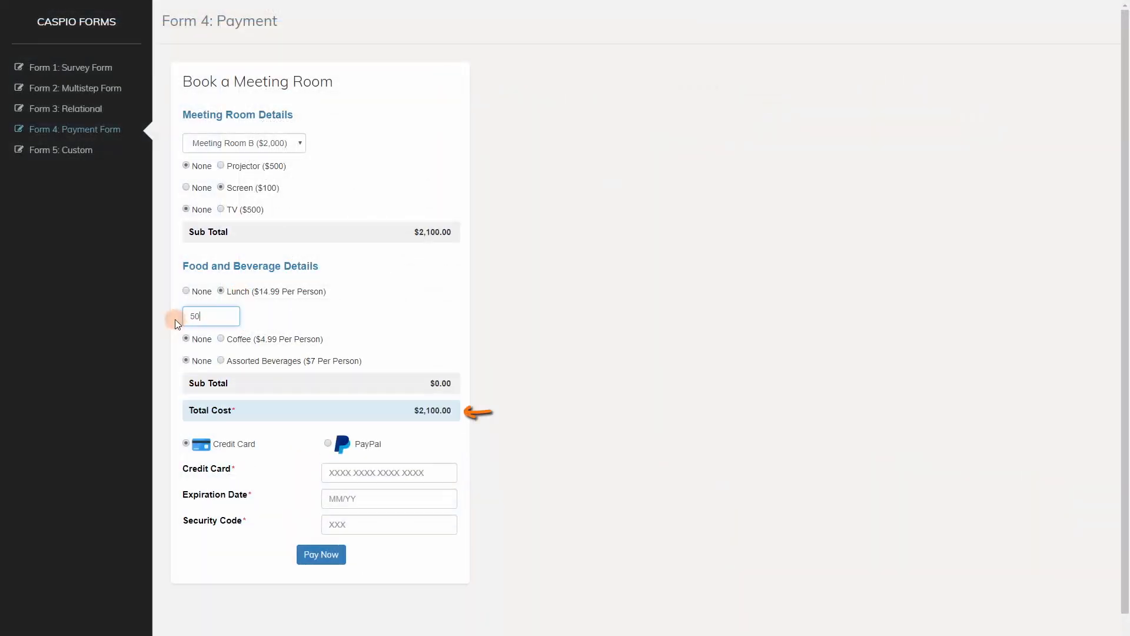
{"action": "type", "text": "50"}
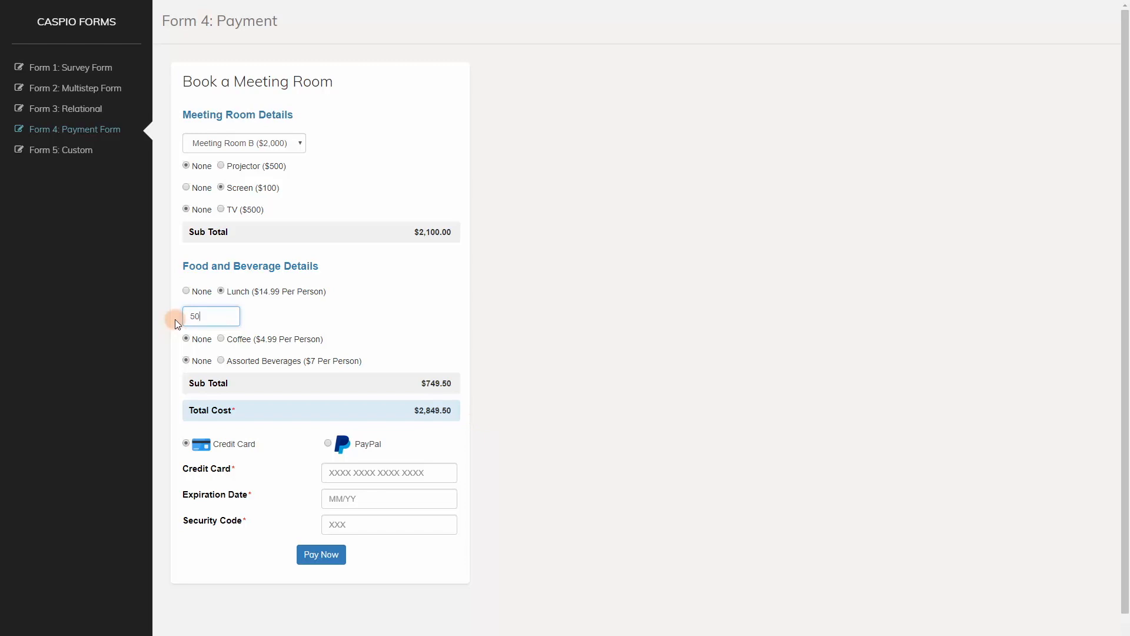